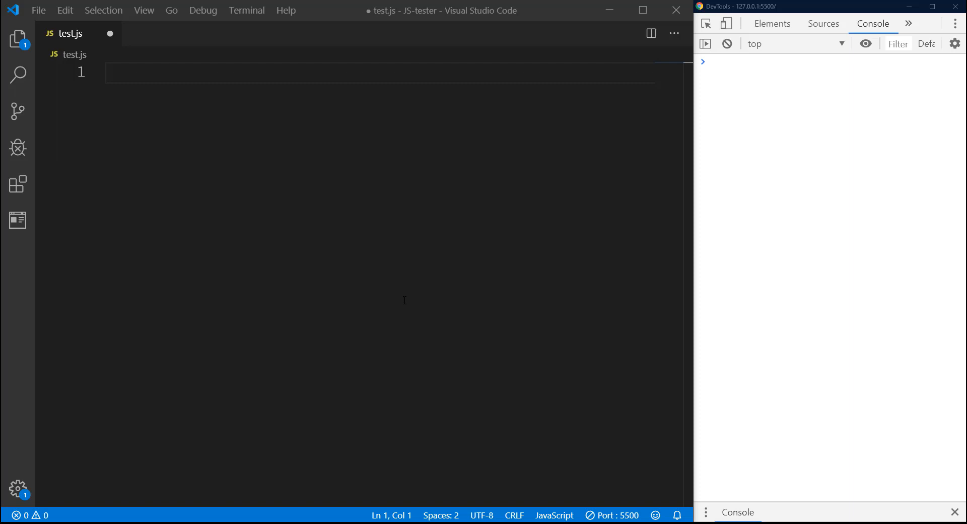
mouse_move(213, 164)
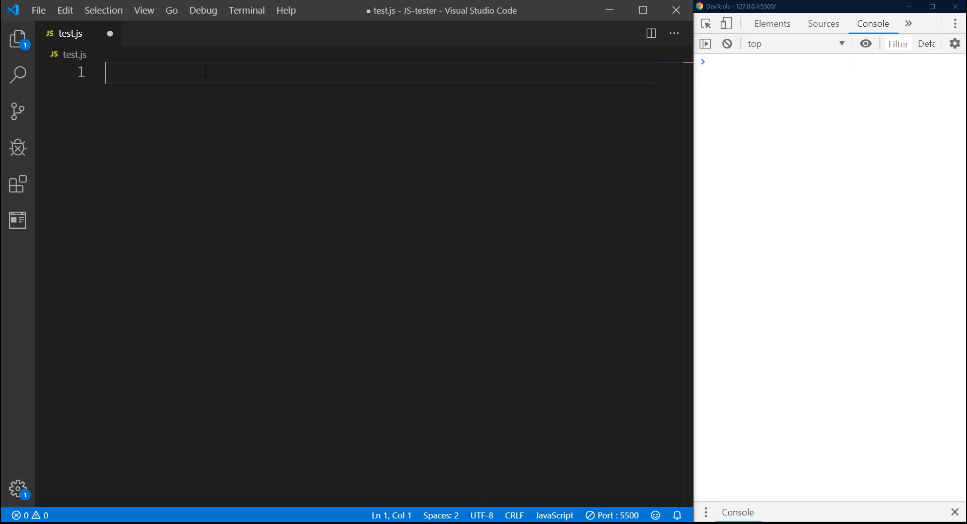
Step: Write function feeling(x) returning an inner function(y) with an empty body
type("function")
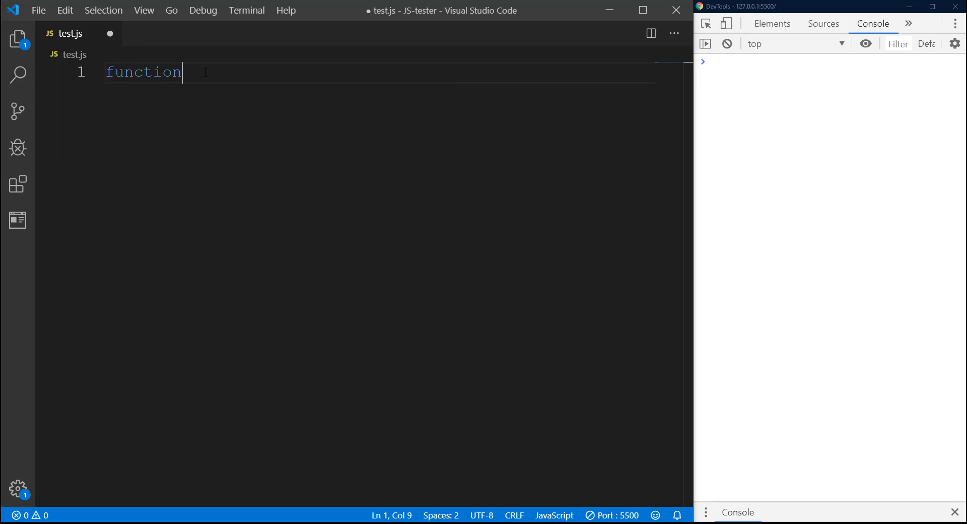
type("feeling")
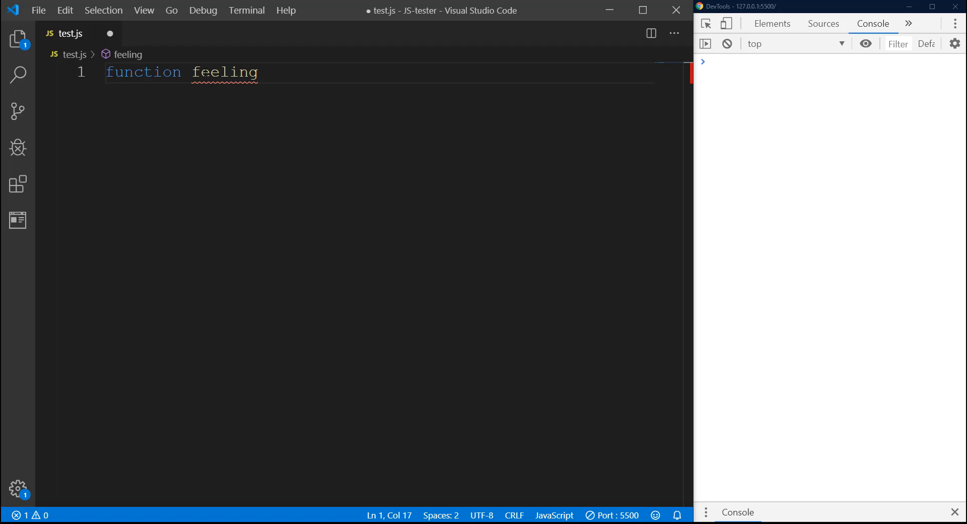
type("(x)")
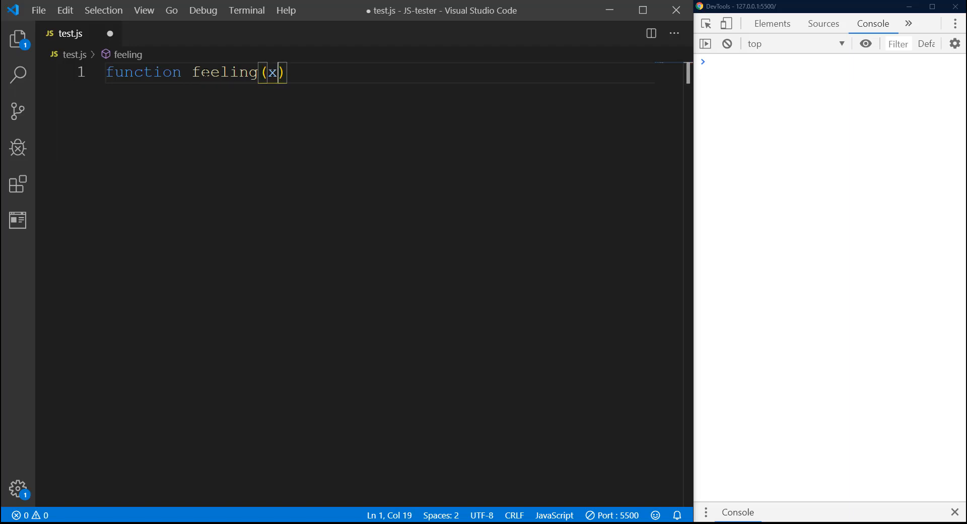
type("{")
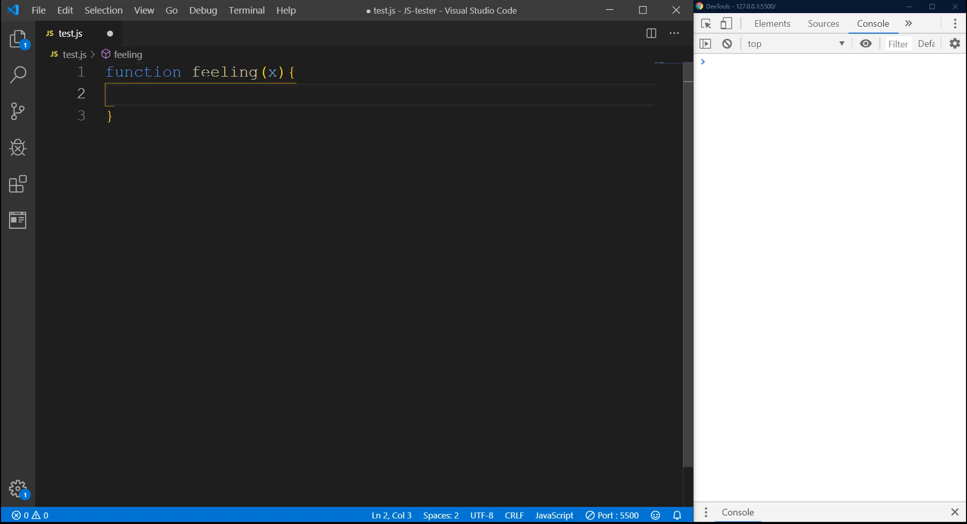
type("return fu")
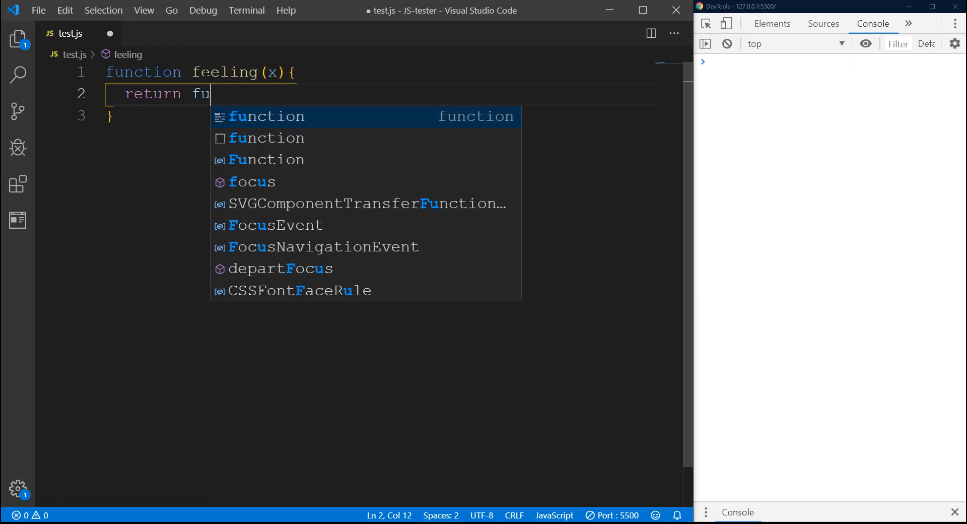
key("Tab")
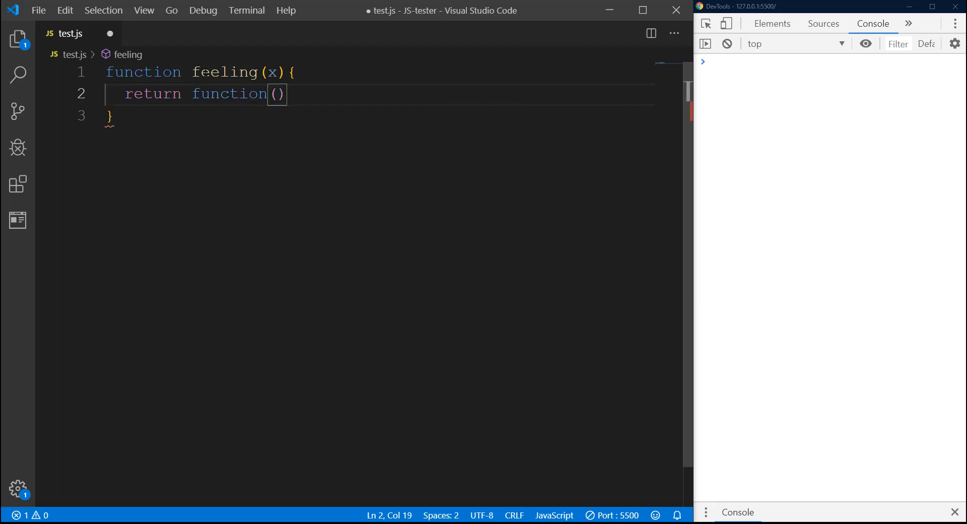
type("y")
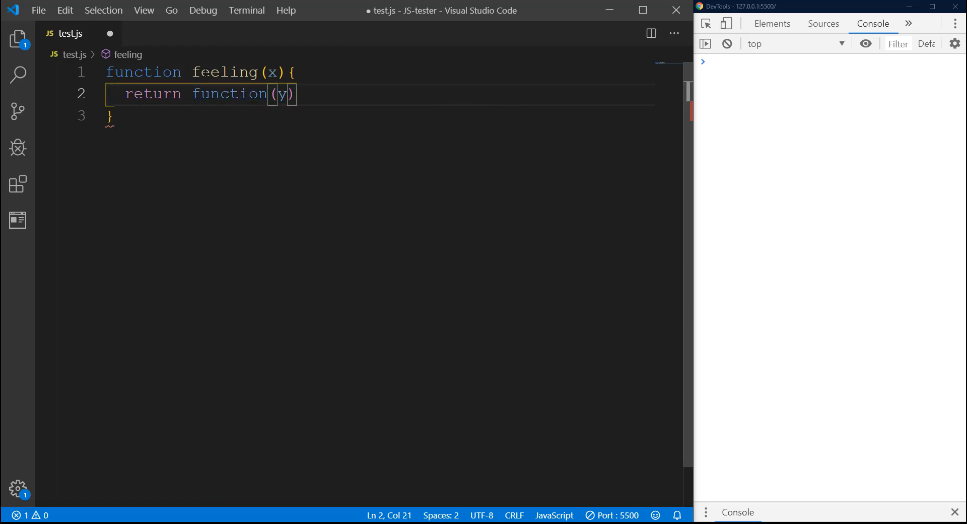
type("{")
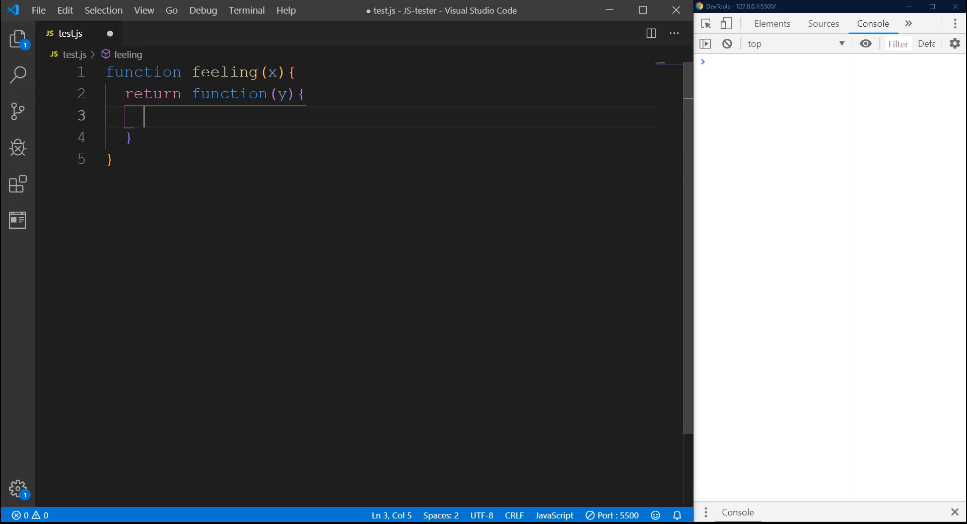
Step: Make the inner function log the template string `I ${x} ${y}`
type("console.log(object)")
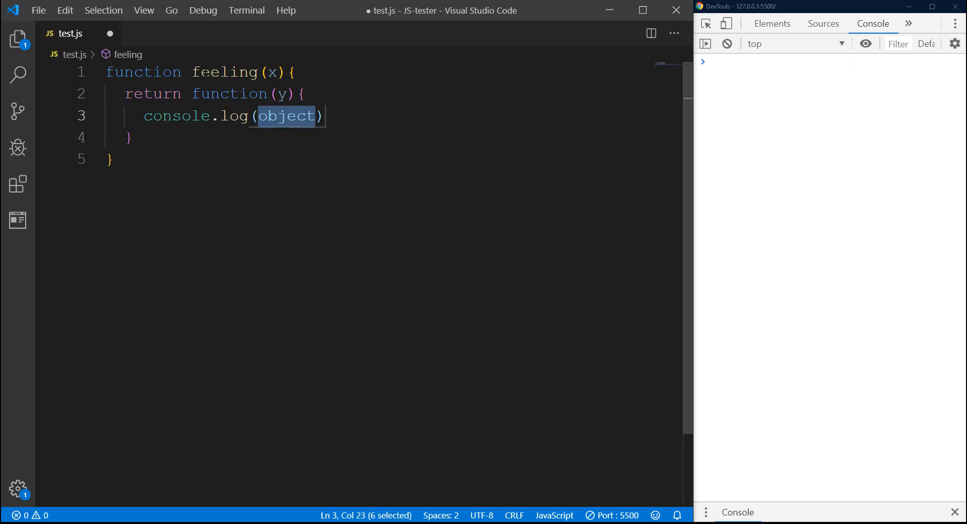
type("`")
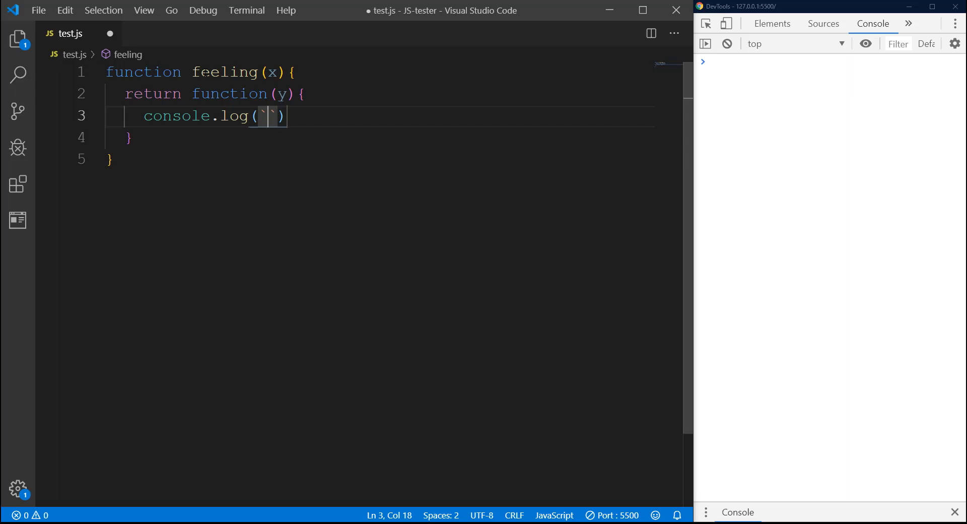
type("I")
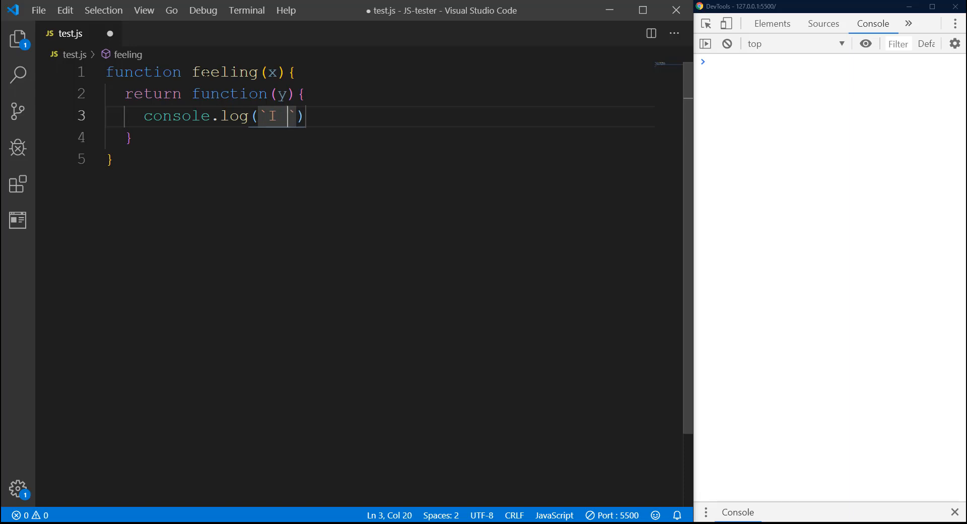
type("$")
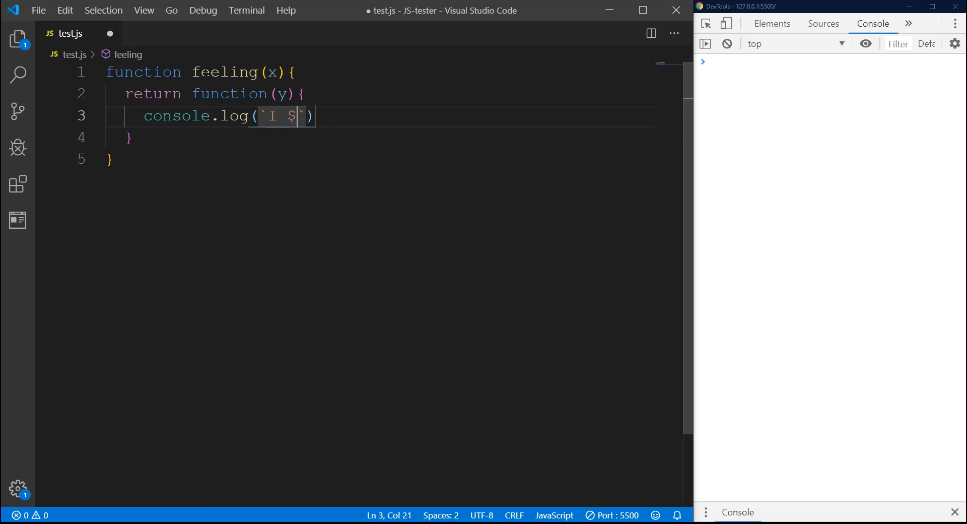
type("{x} ${")
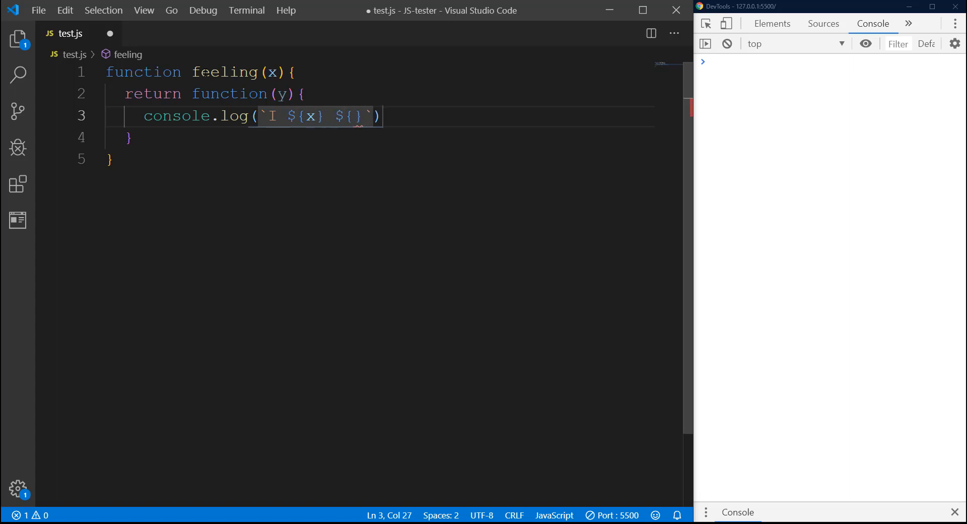
type("y")
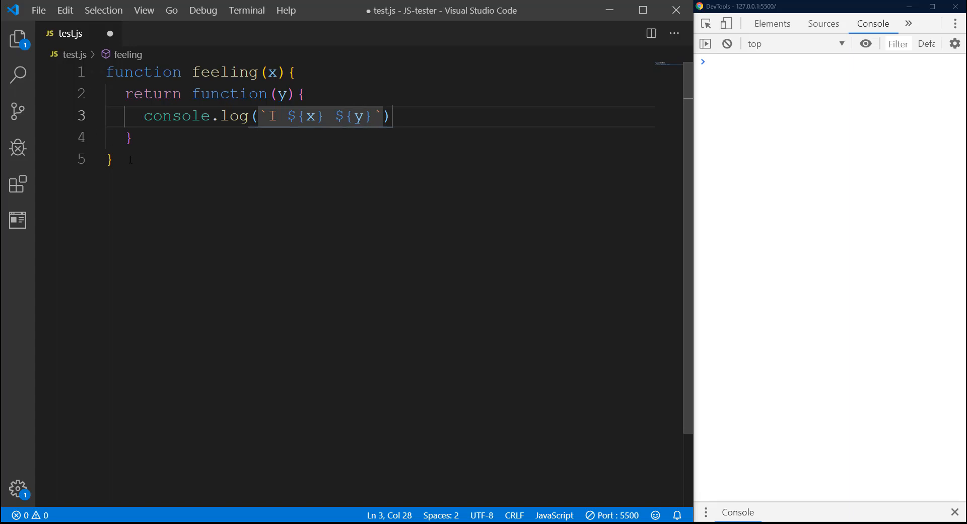
Step: Declare const love = feeling('love') below the function
type("const love")
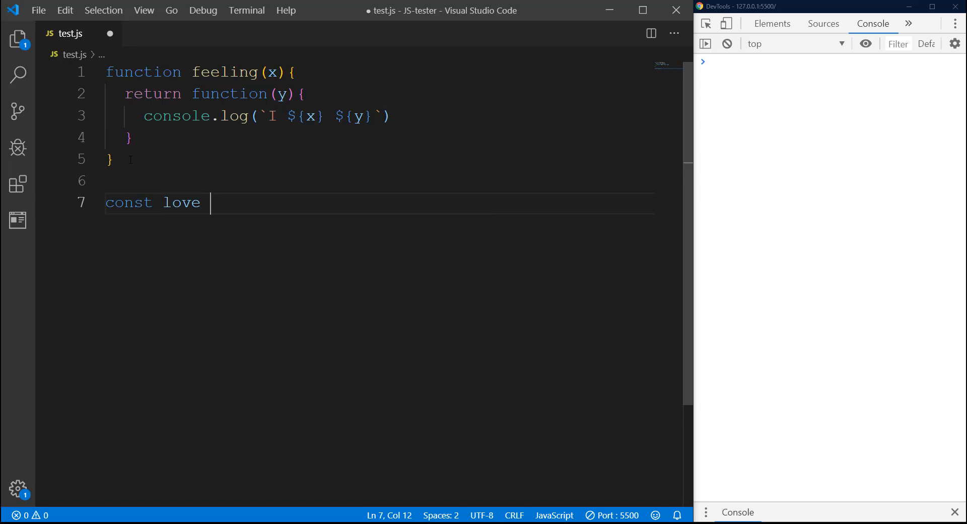
type("= f")
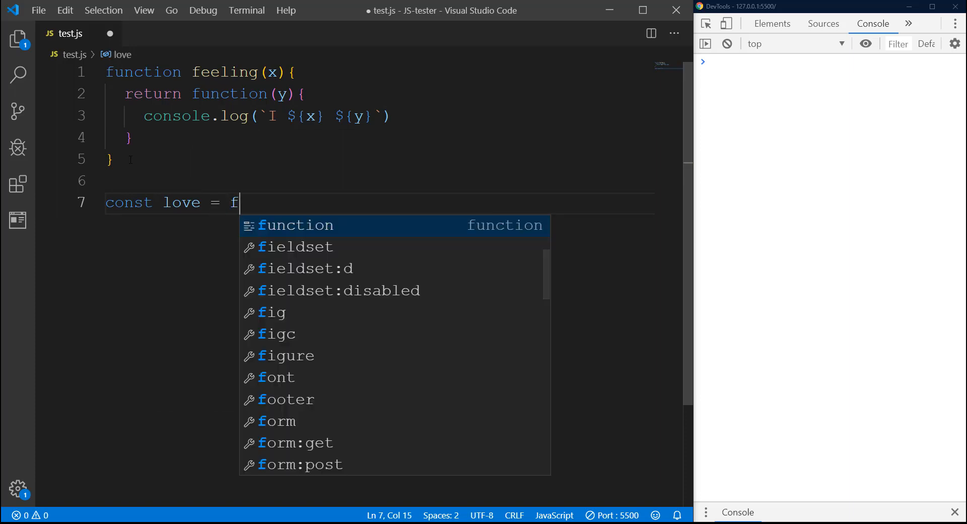
type("eeling()")
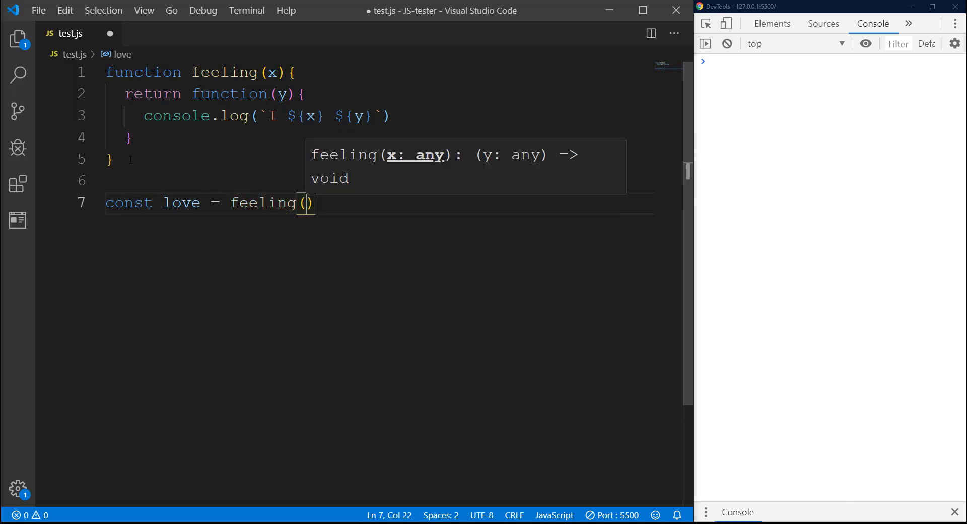
type("'love'")
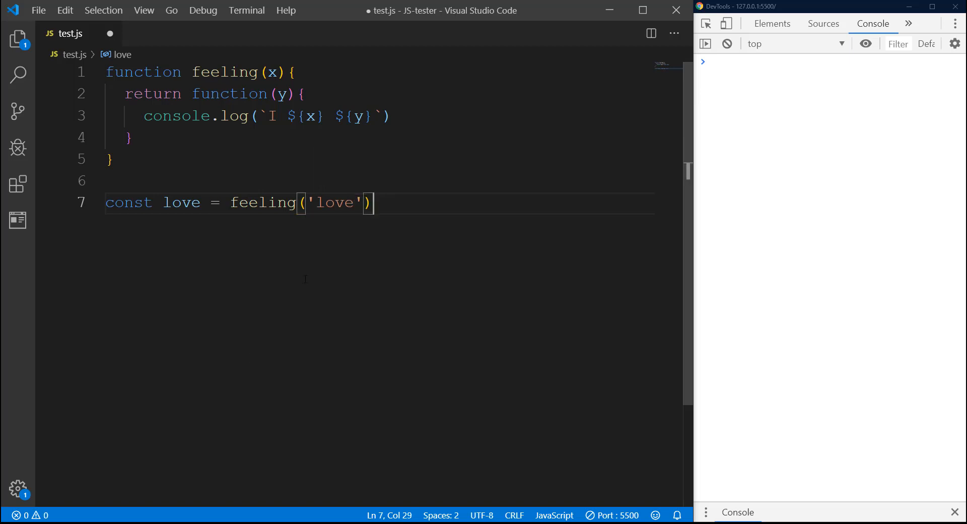
mouse_move(318, 270)
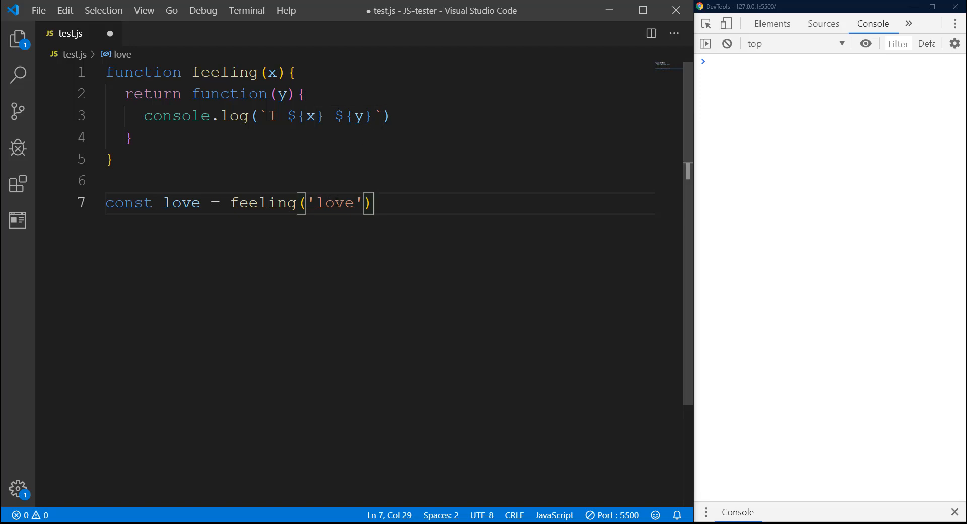
mouse_move(313, 156)
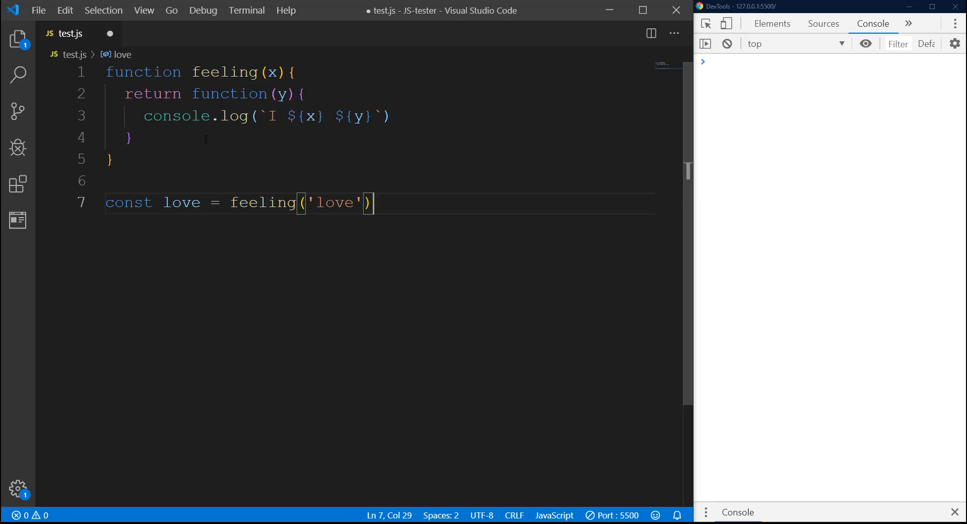
mouse_move(227, 116)
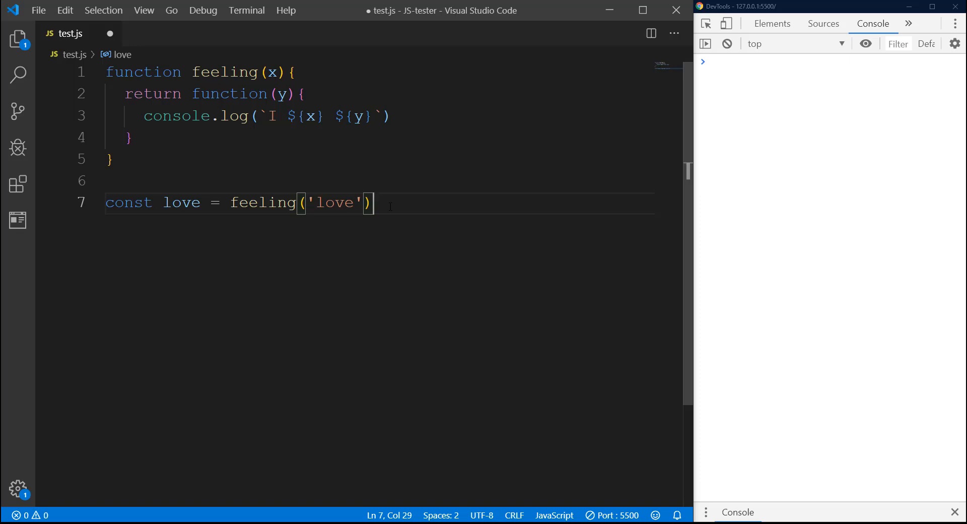
Step: Add a love('food') call so the console prints I love food
key("enter")
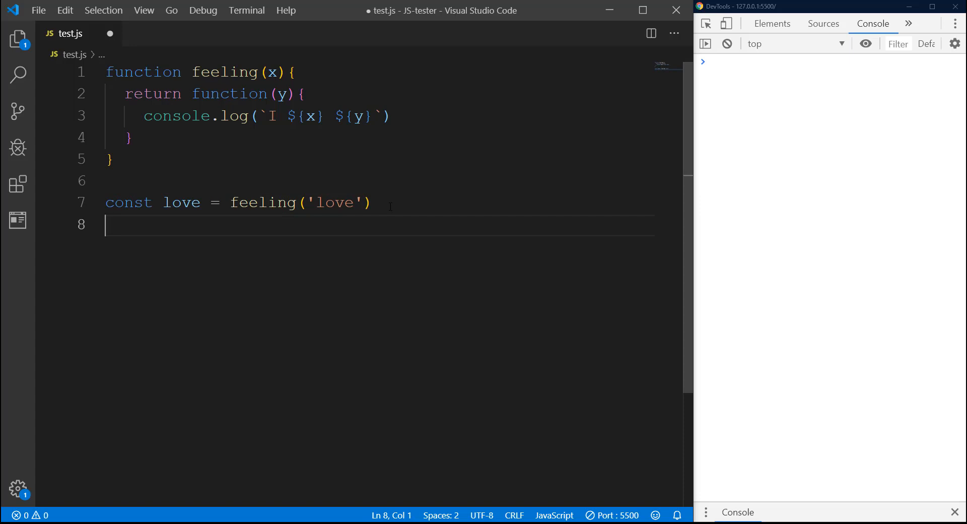
type("love('")
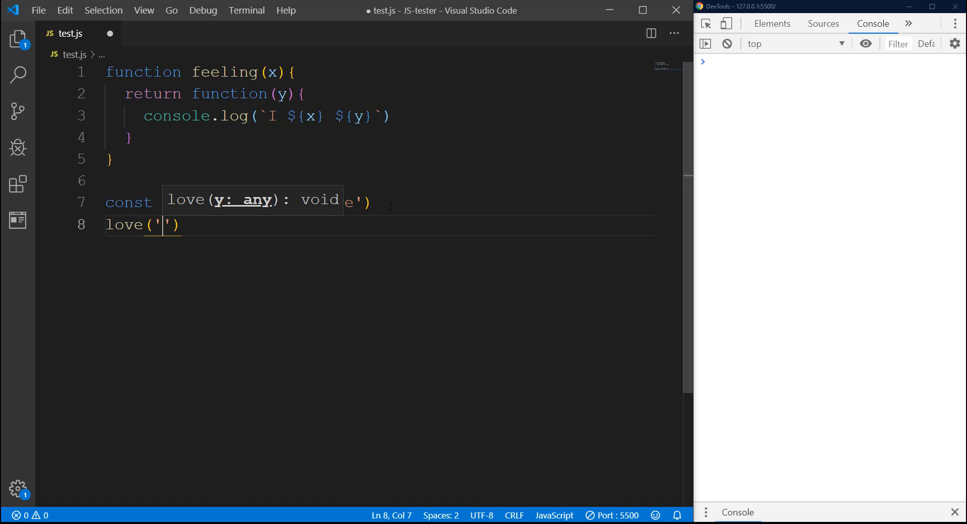
type("food")
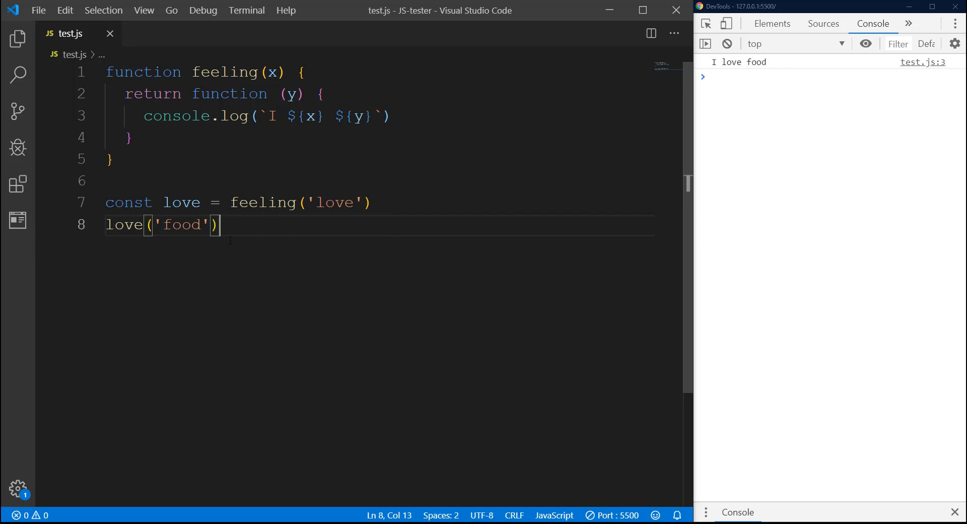
key("enter")
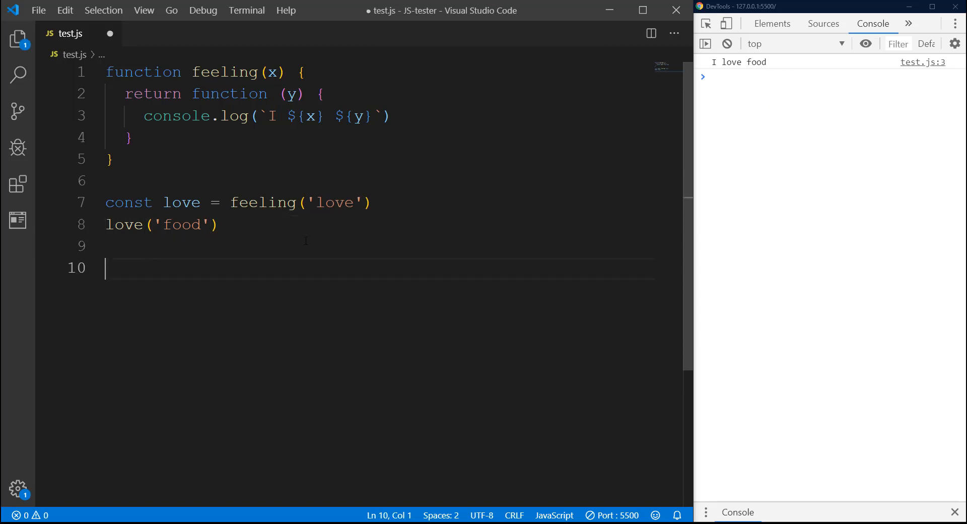
Step: Declare const hate = feeling('hate') on a new line
type("const")
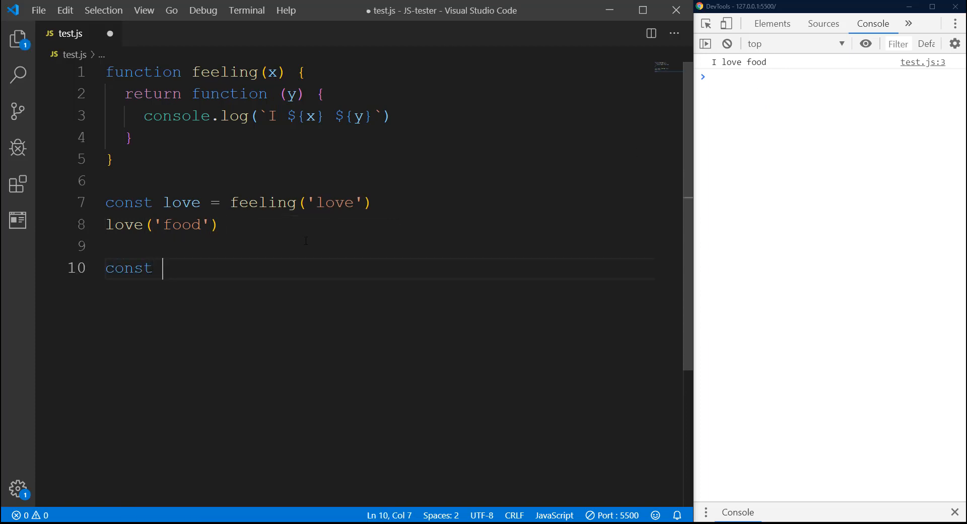
type("hate =")
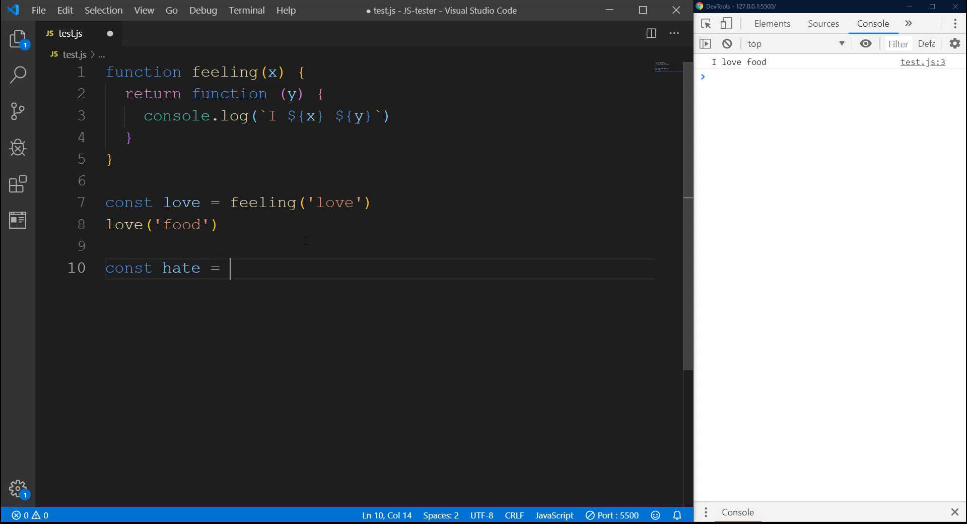
type("feeling(")
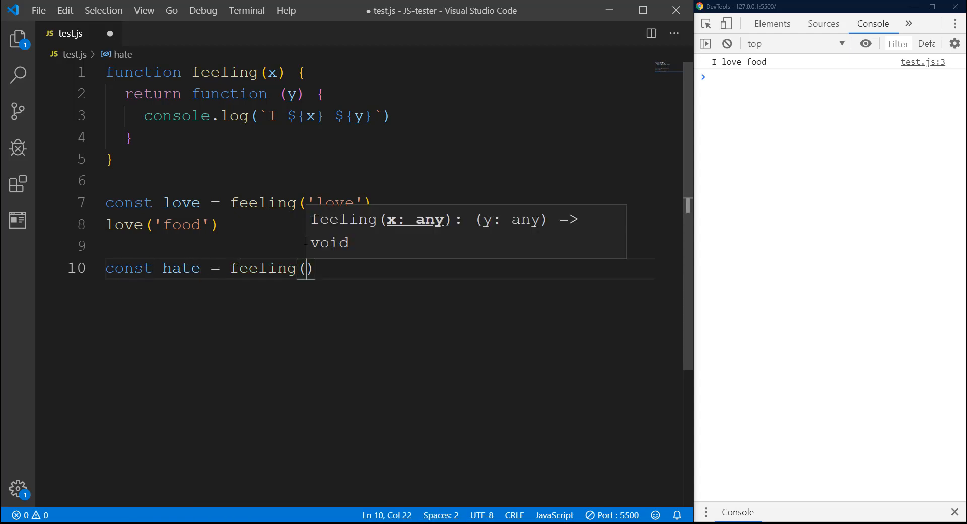
type("'hate'")
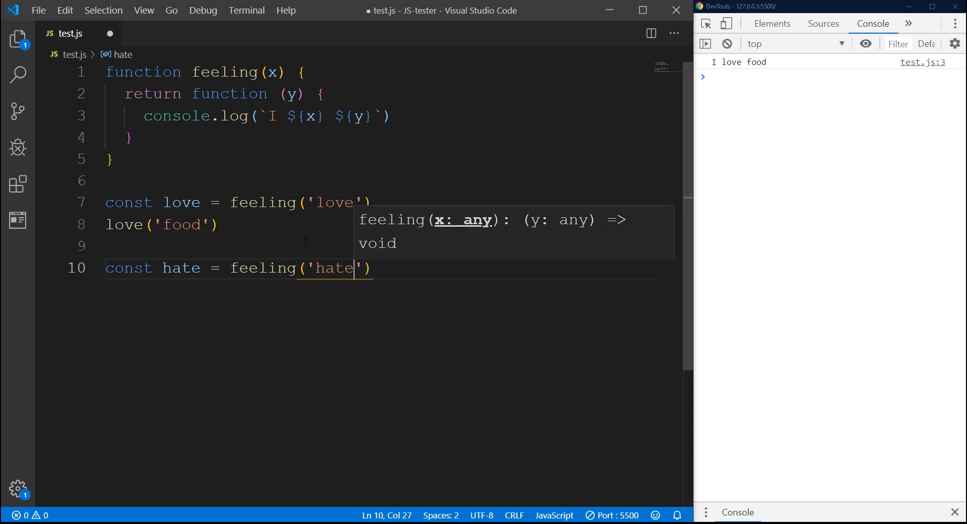
Step: Add a hate('getting fat') call so the console prints I hate getting fat
key("Enter")
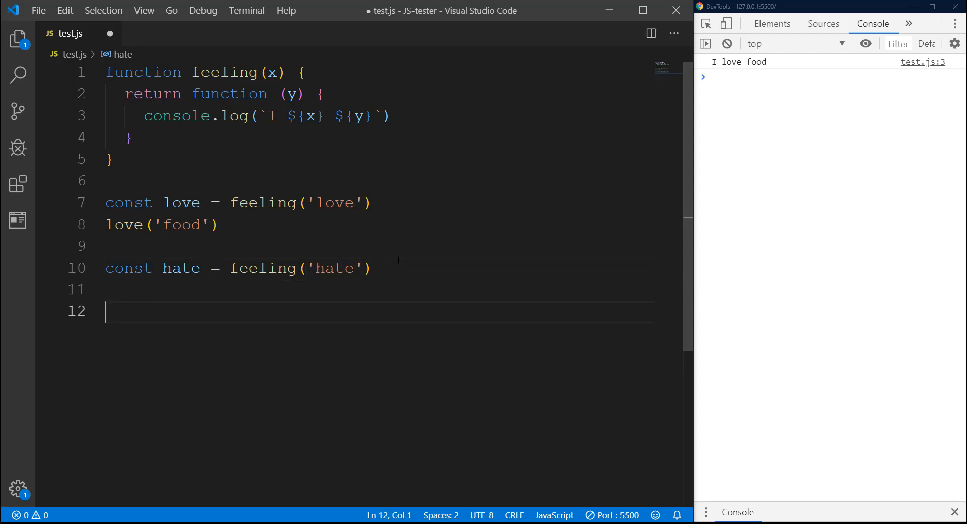
type("hate('")
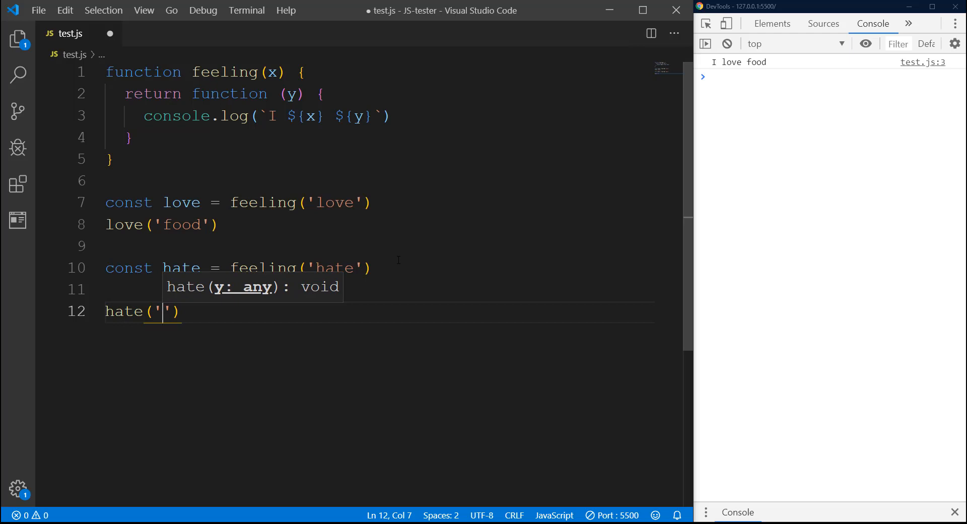
type("getting f")
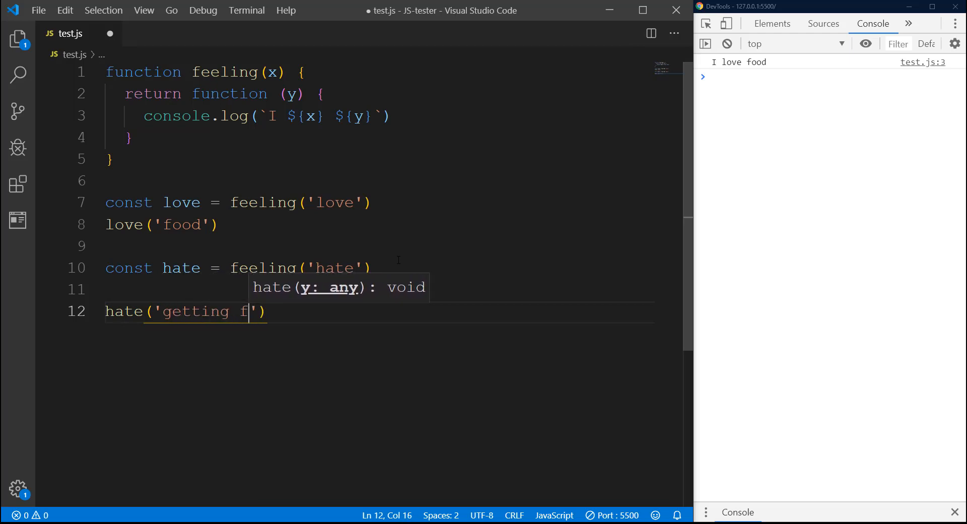
type("at")
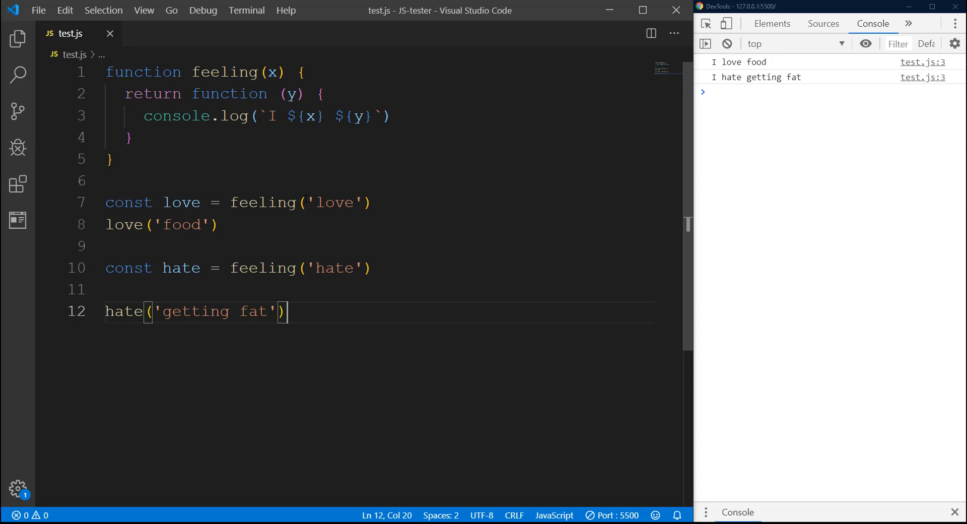
double_click(335, 203)
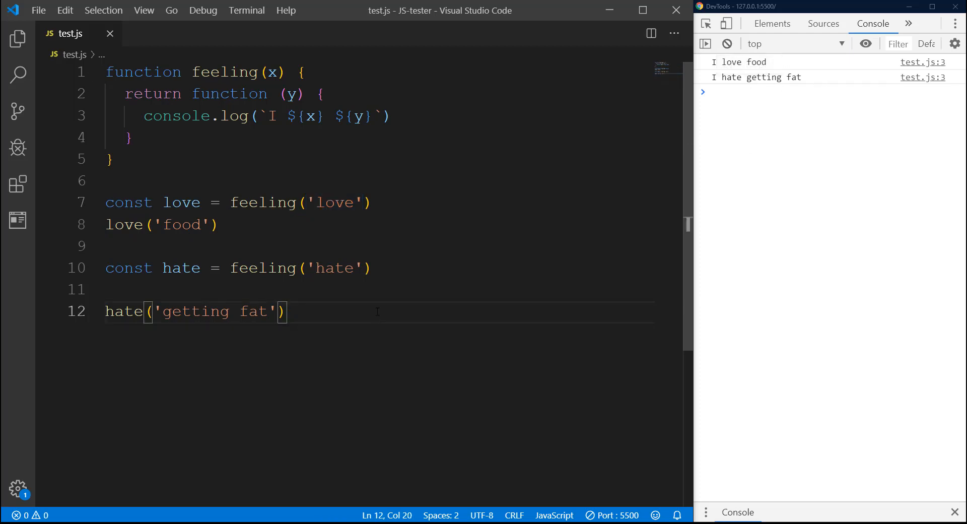
Step: Delete the love and hate lines, leaving only the feeling function
left_click_drag(183, 268, 288, 312)
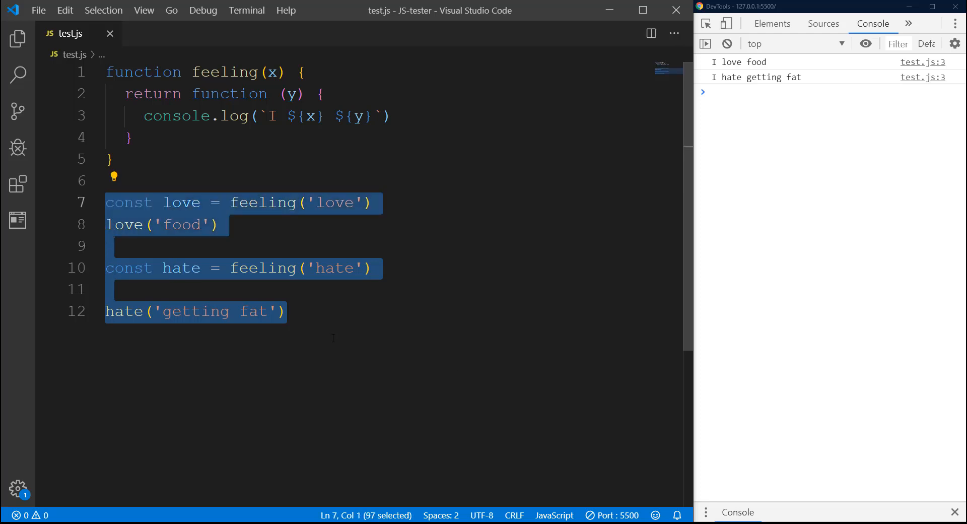
left_click(287, 311)
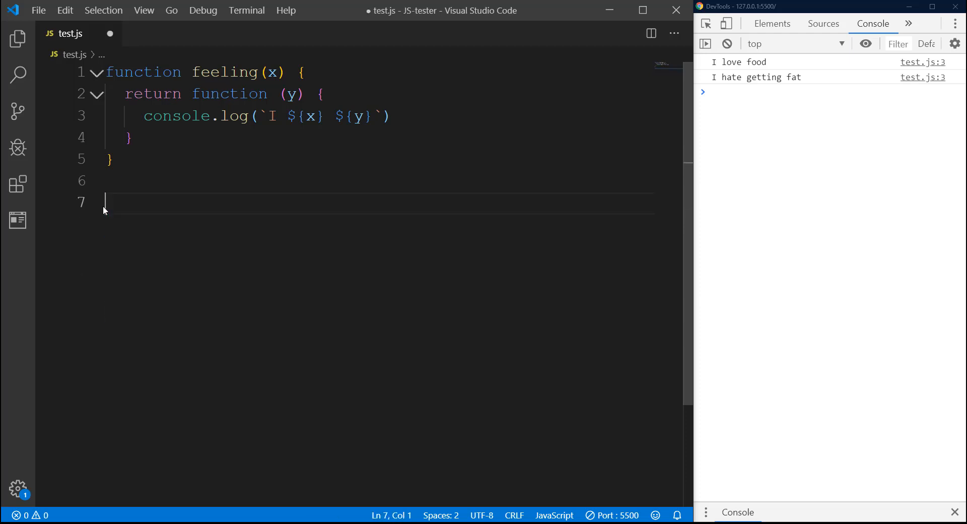
mouse_move(229, 93)
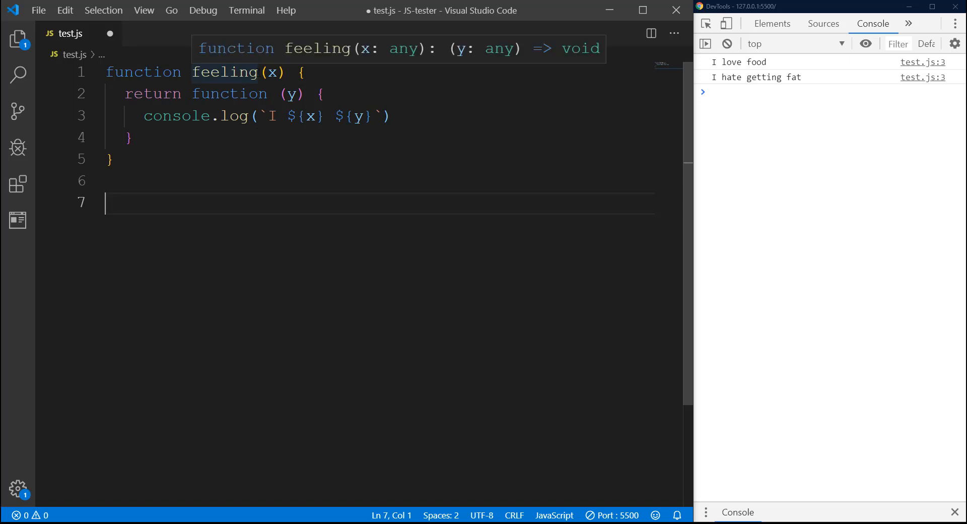
Step: Rename feeling to divideBy and have the inner function log y / x
double_click(225, 72)
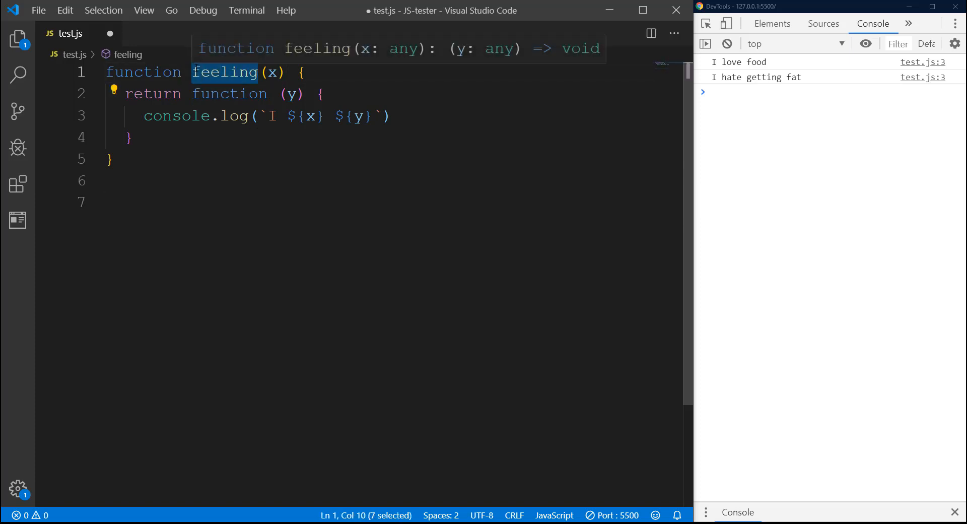
type("divideBy")
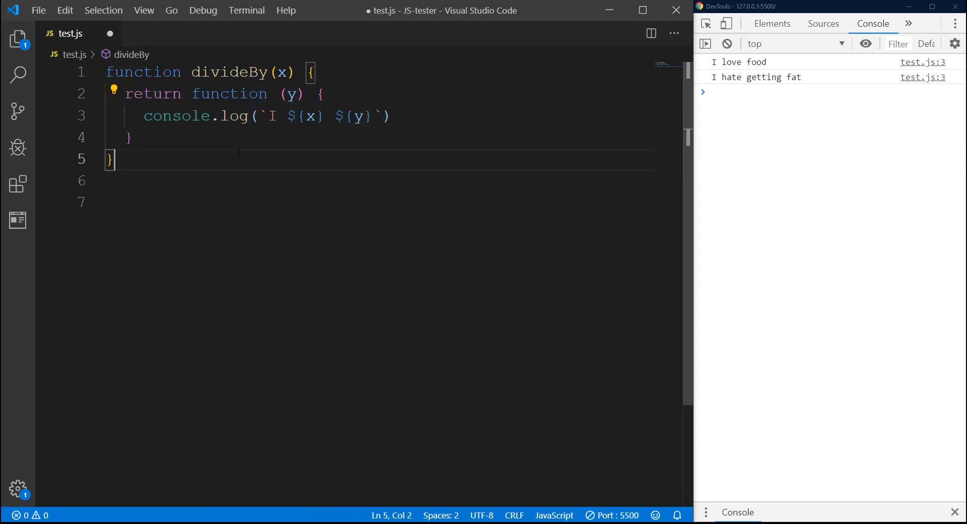
left_click(392, 116)
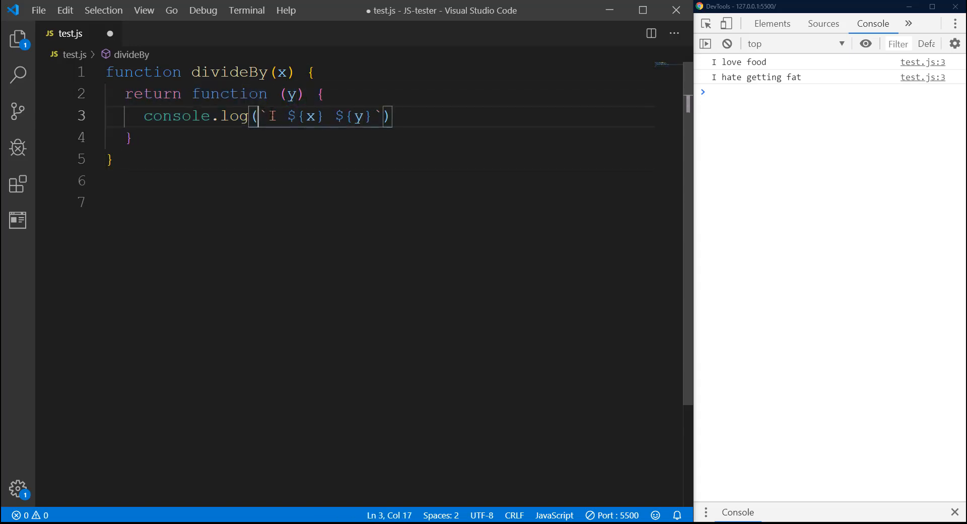
key("Delete")
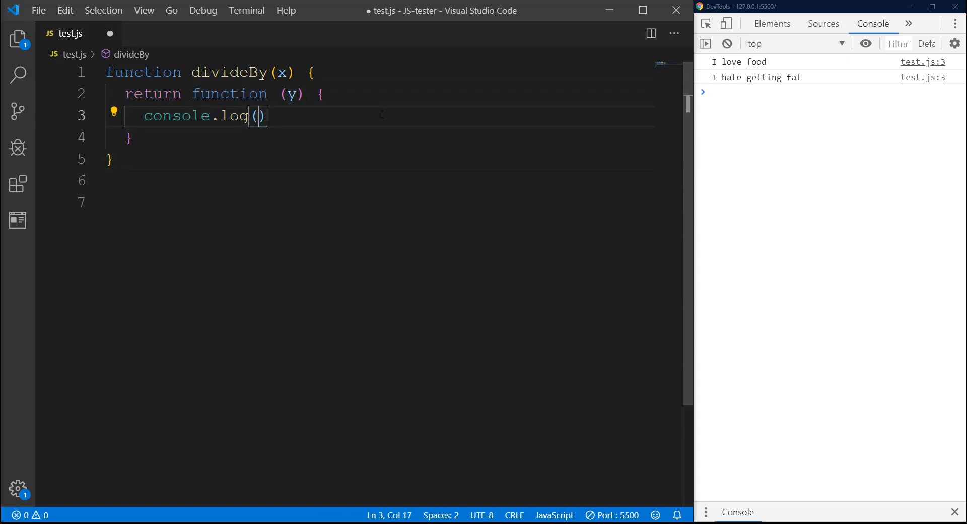
type("y")
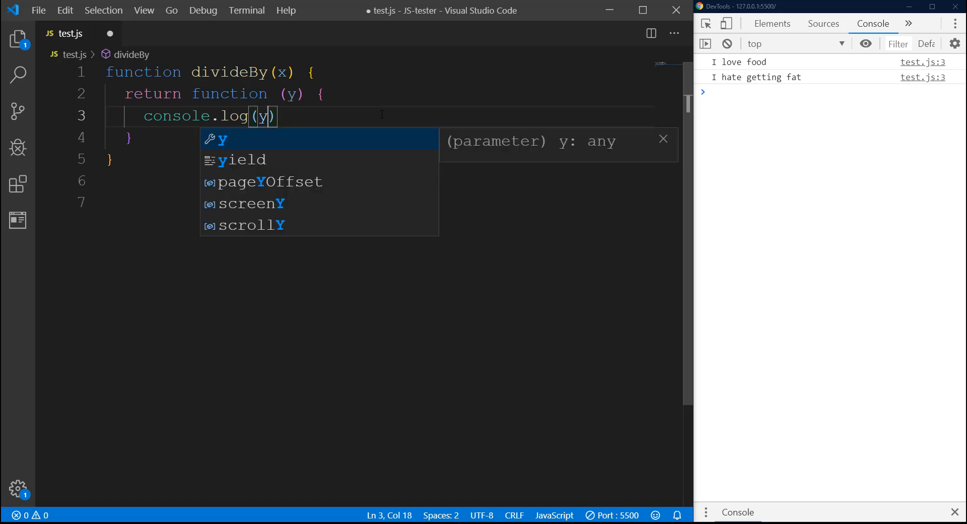
type("/x")
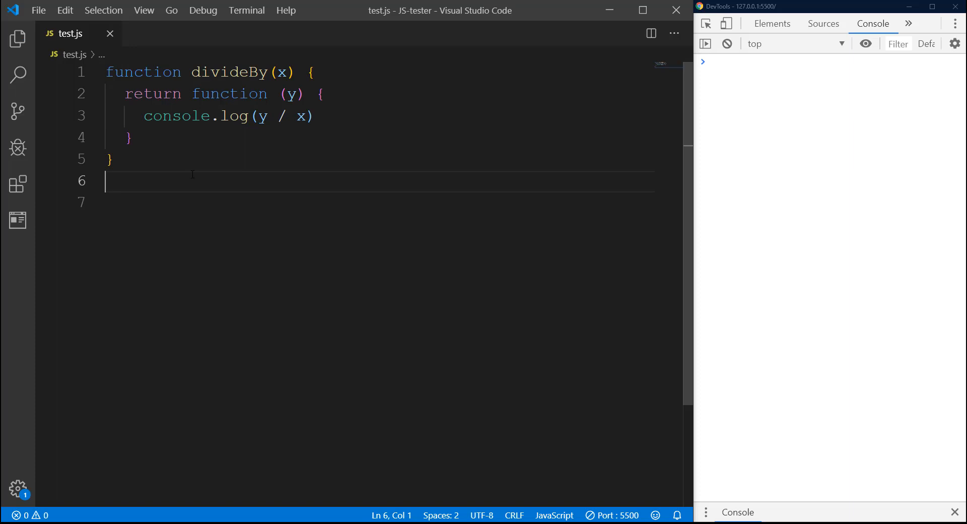
Step: Declare const divideByTwo = divideBy(2) below the function
type("const")
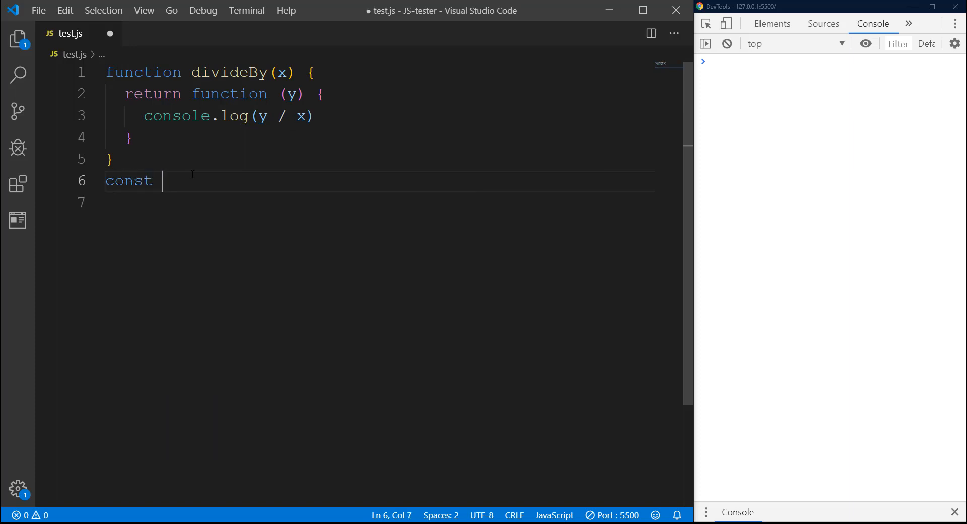
type("divideBy")
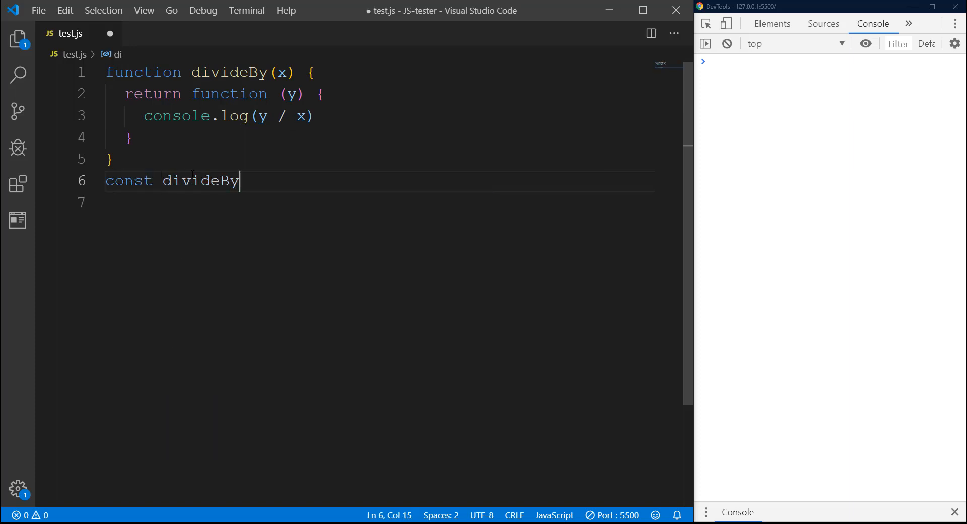
type("Two")
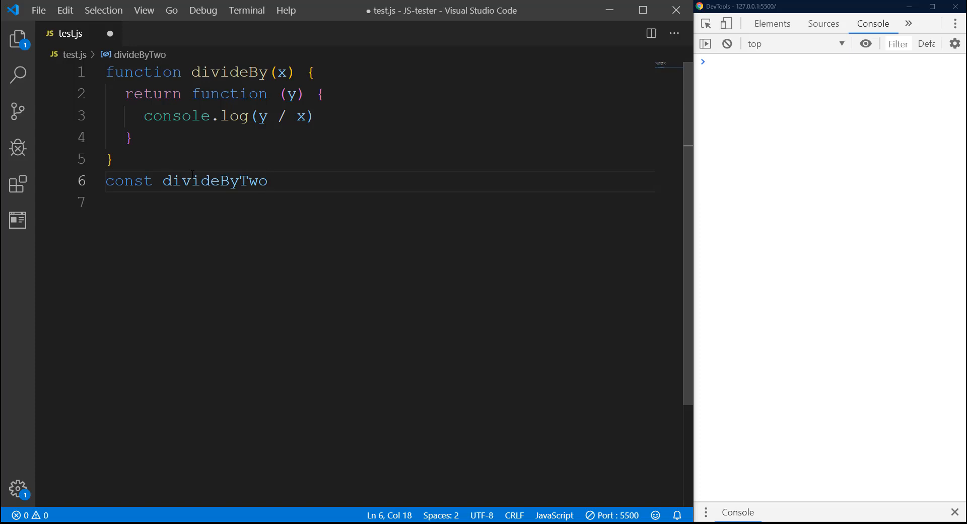
type("=")
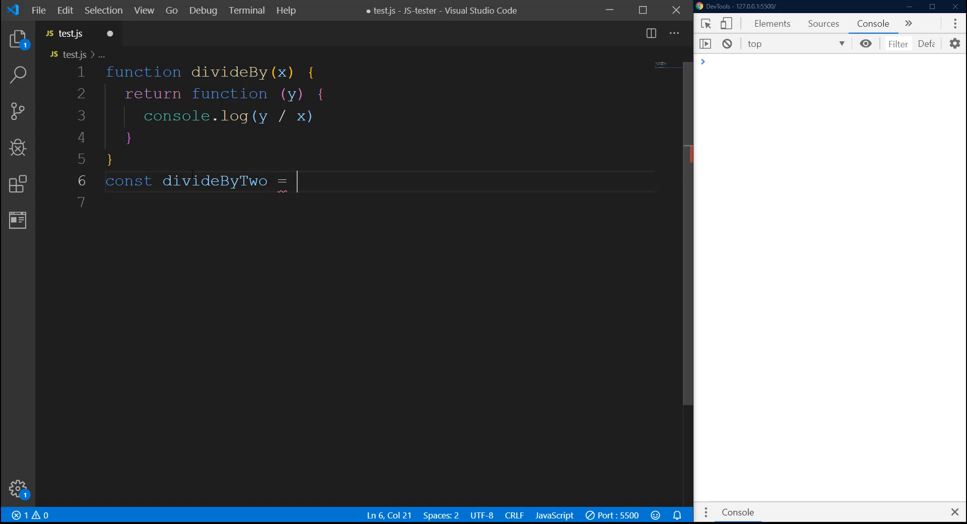
type("divideBy")
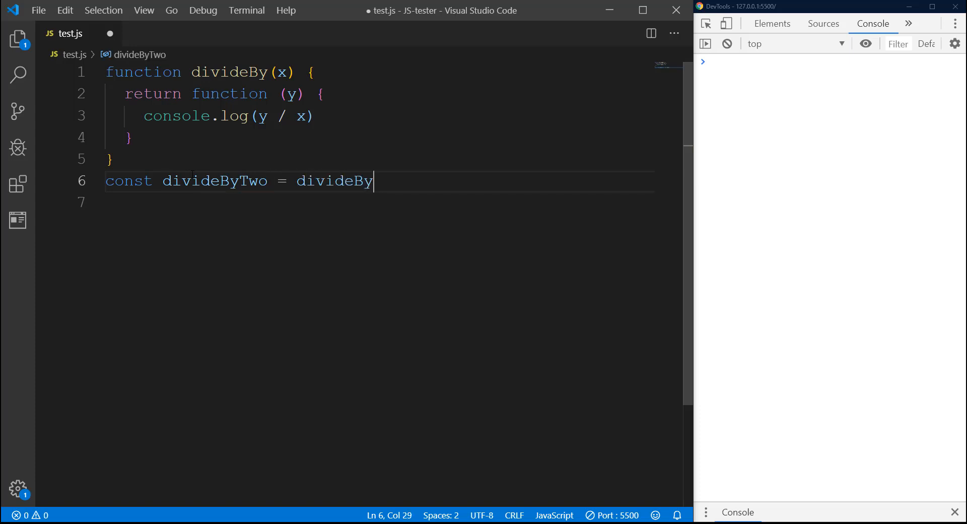
type("(2")
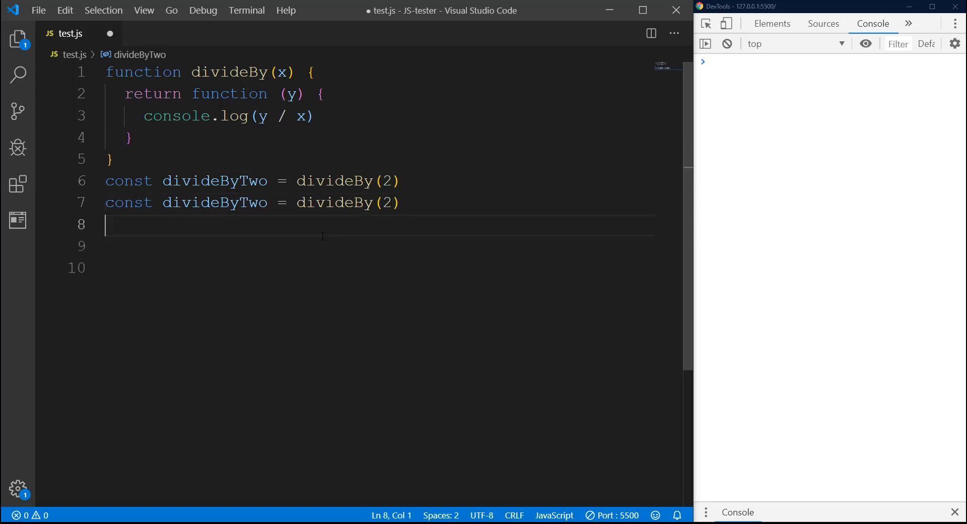
Step: Edit the duplicated line into const divideByFive = divideBy(5)
key("Backspace")
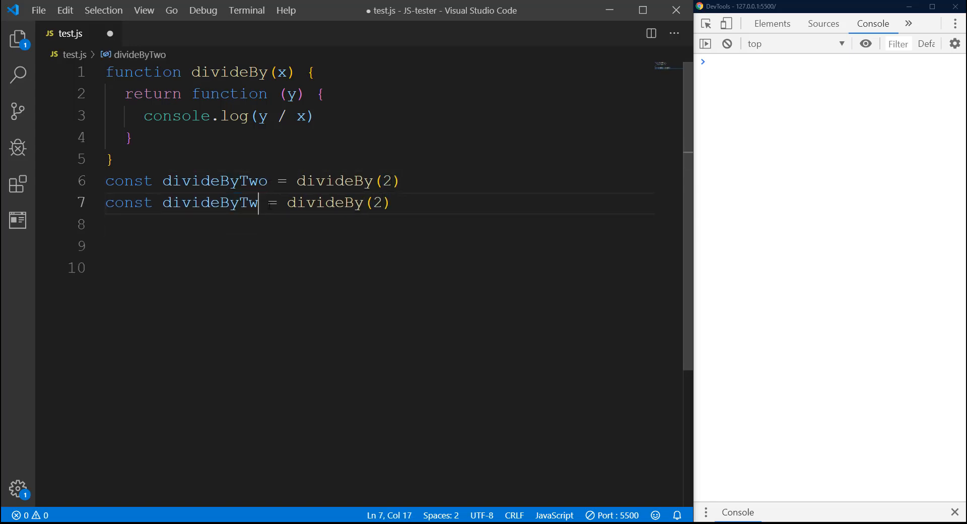
key("Backspace")
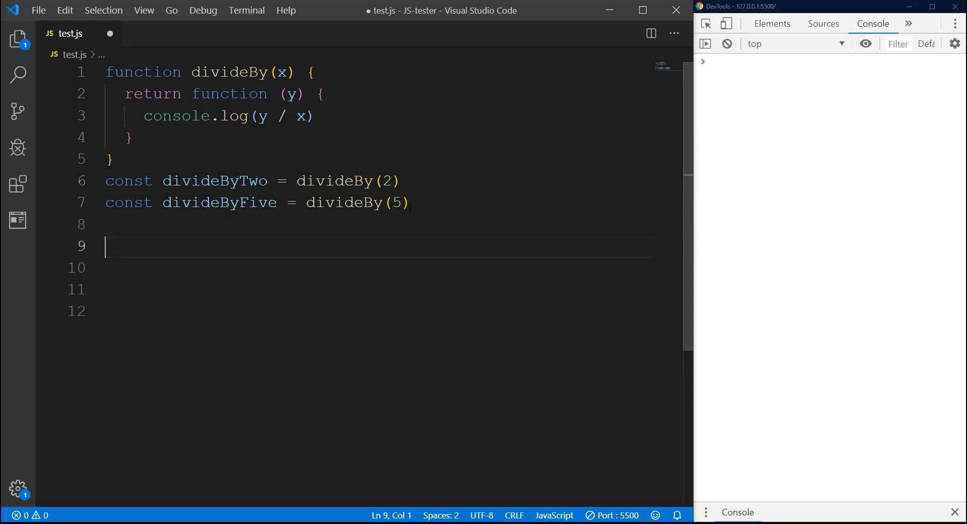
Step: Call divideByTwo(22) and divideByFive(55) so the console prints 11 twice
type("divideBy")
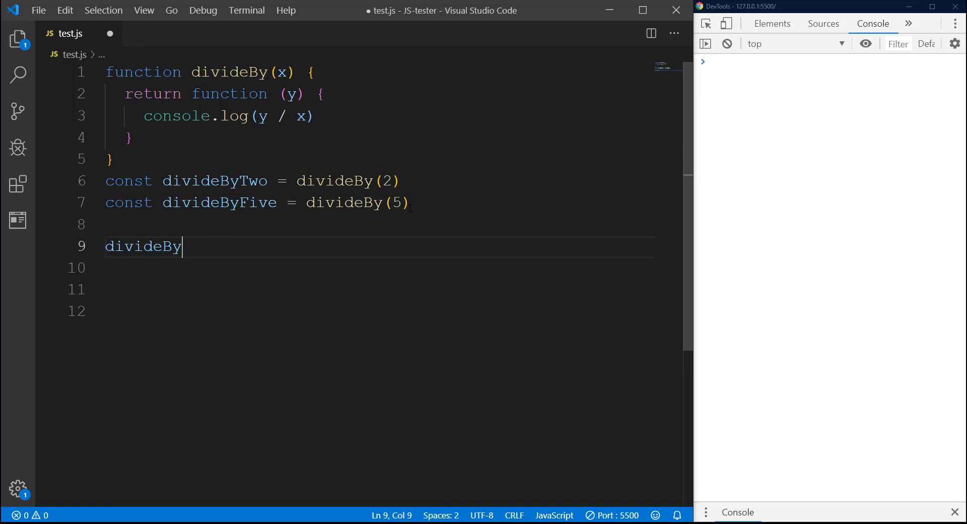
type("Two(")
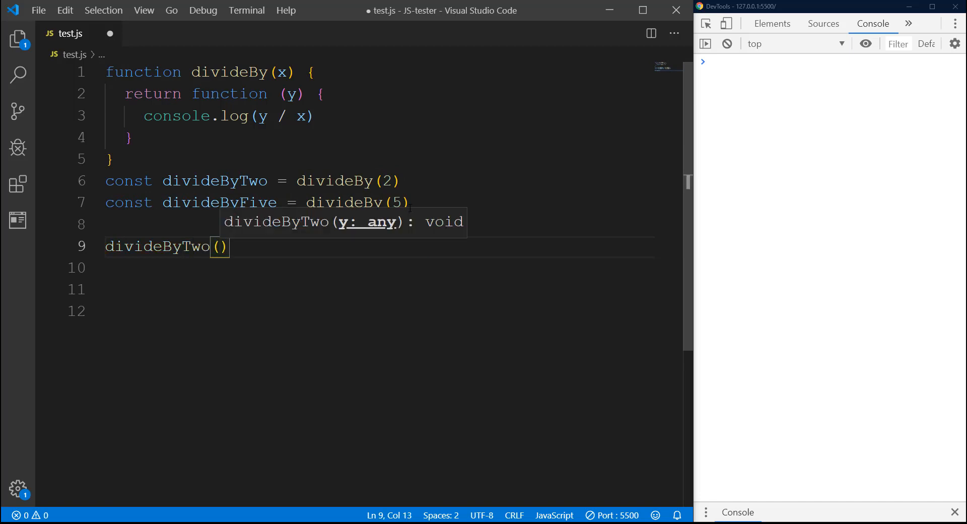
type("22")
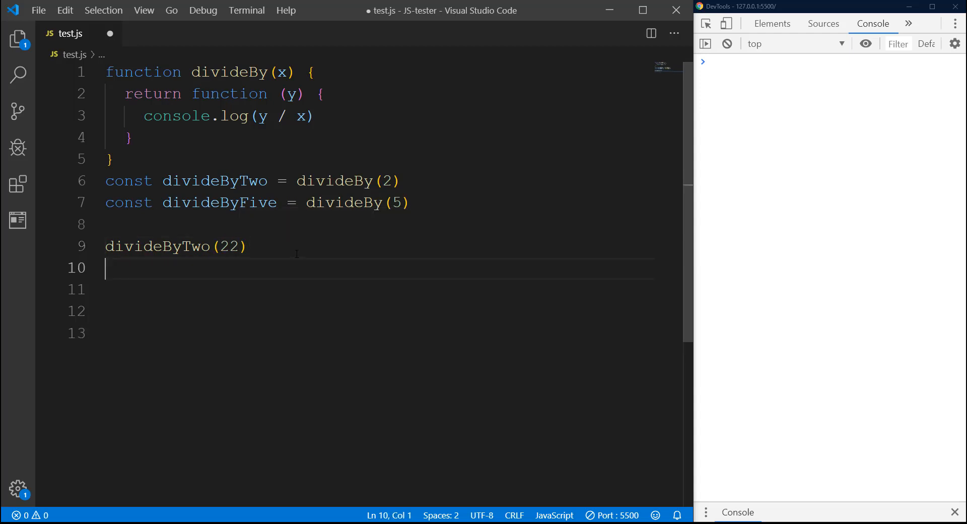
type("divideByFive(")
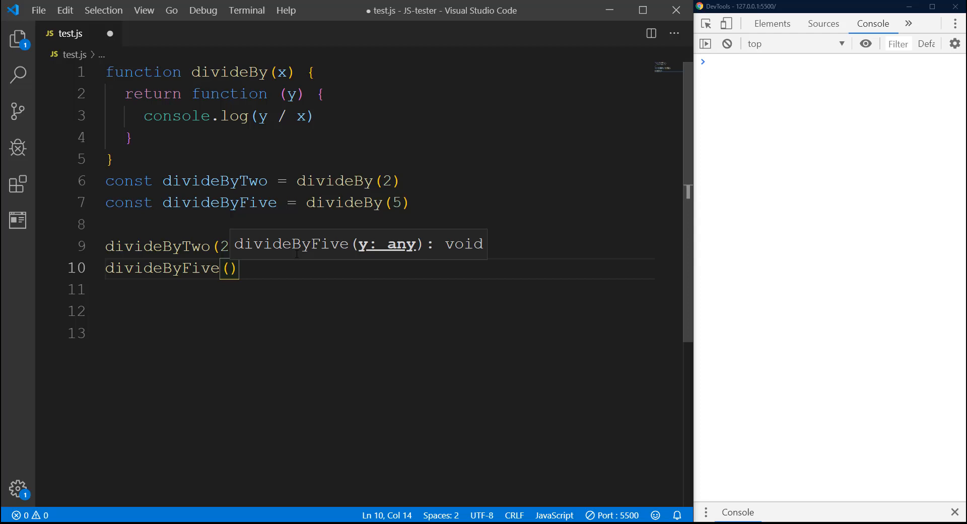
type("55")
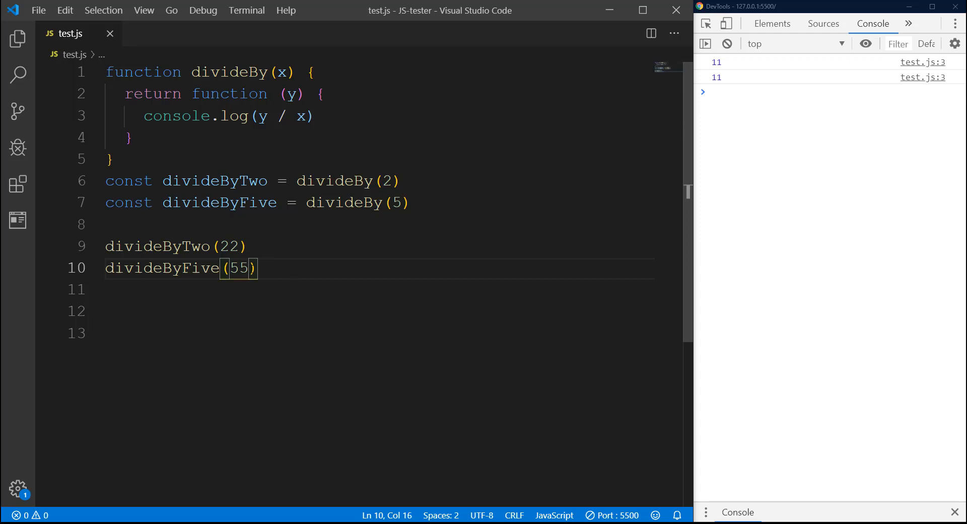
Step: Change divideByFive's argument to 60 and save, so the console prints 11 then 12
type("60")
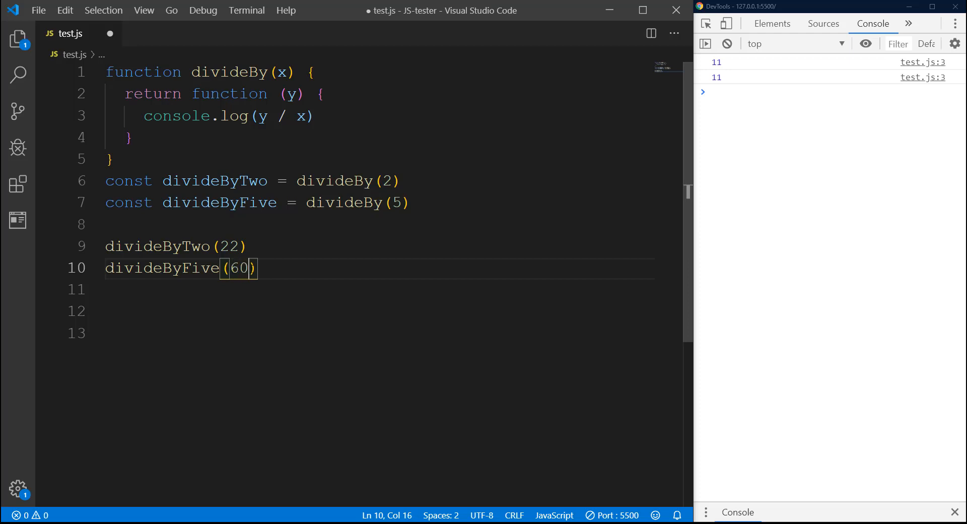
key("ctrl+s")
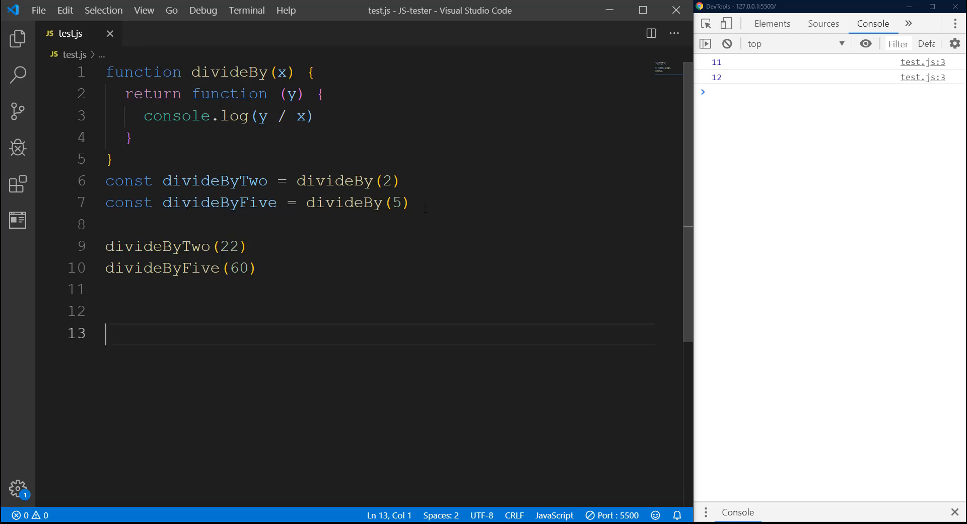
double_click(397, 202)
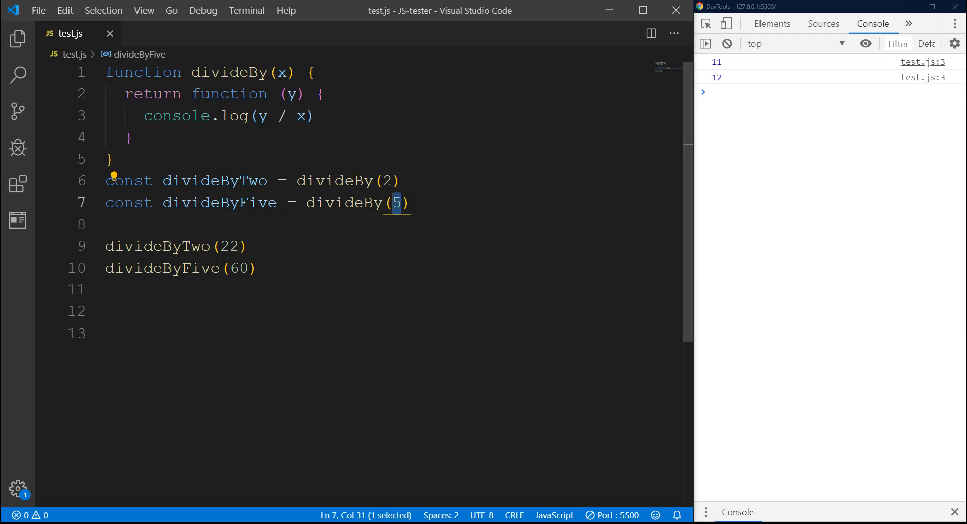
left_click(238, 268)
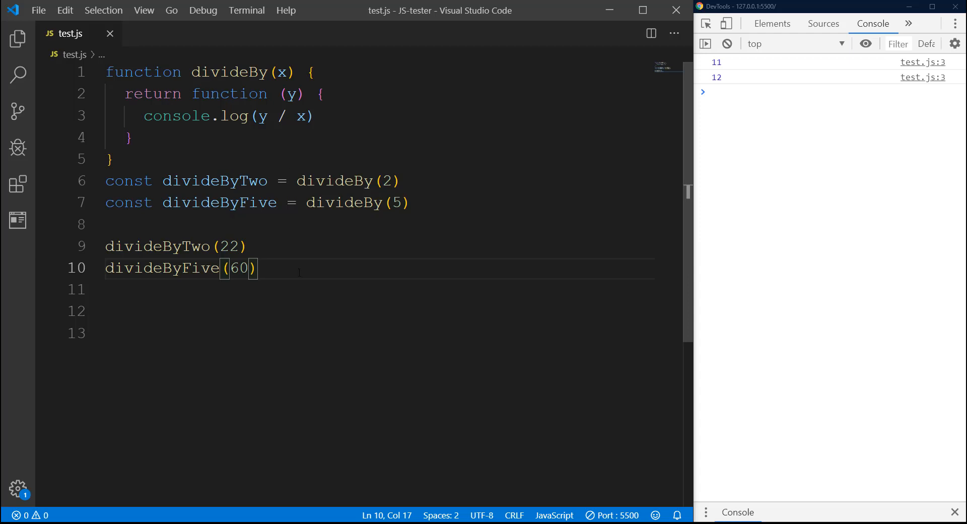
mouse_move(291, 303)
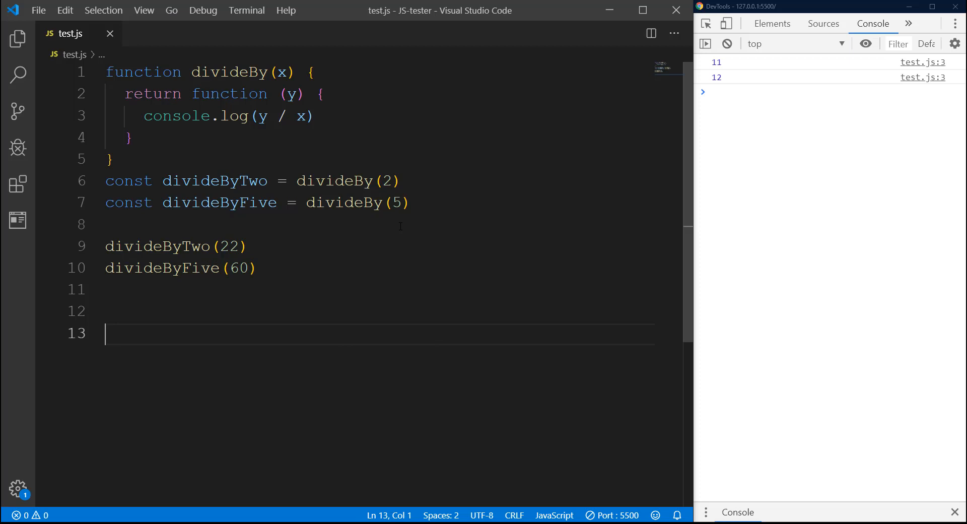
Step: Rewrite divideBy as divideBy(x, y) whose body directly logs y/x
left_click_drag(125, 93, 133, 116)
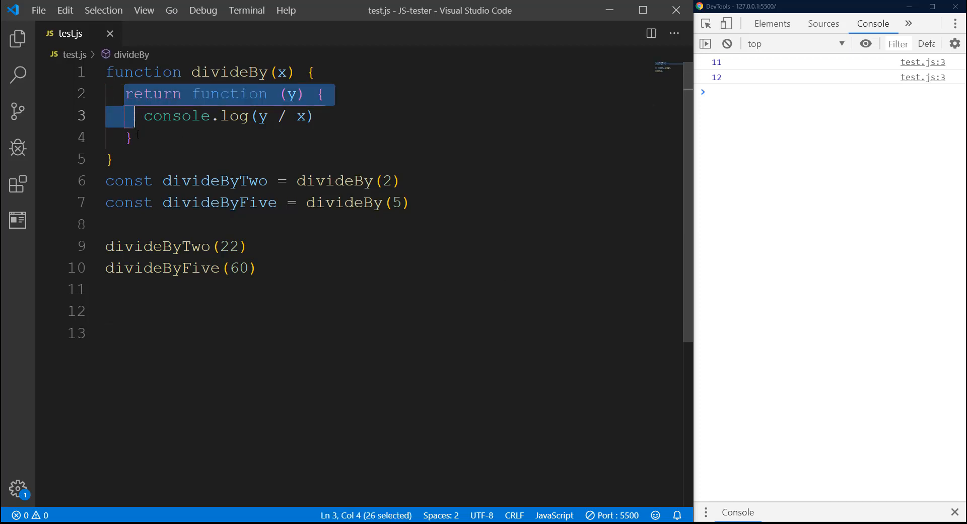
key("Delete")
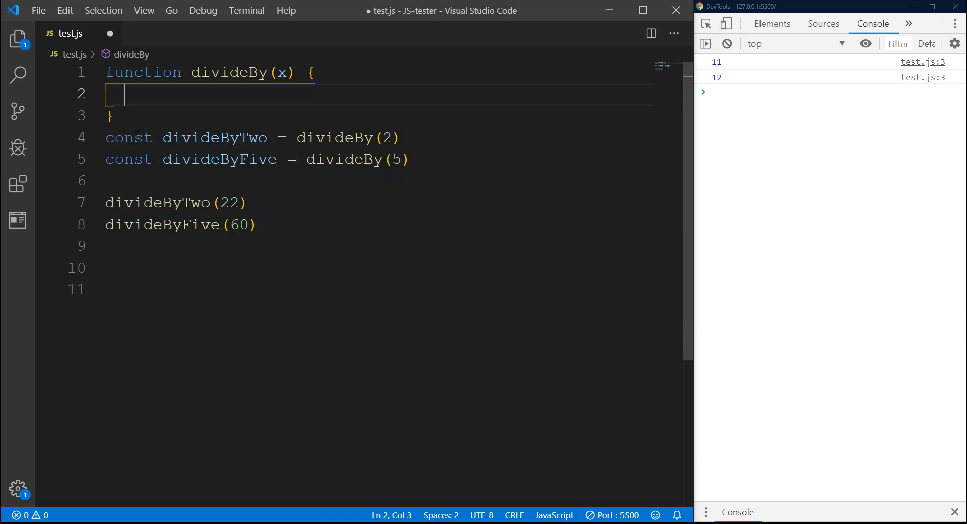
left_click(285, 73)
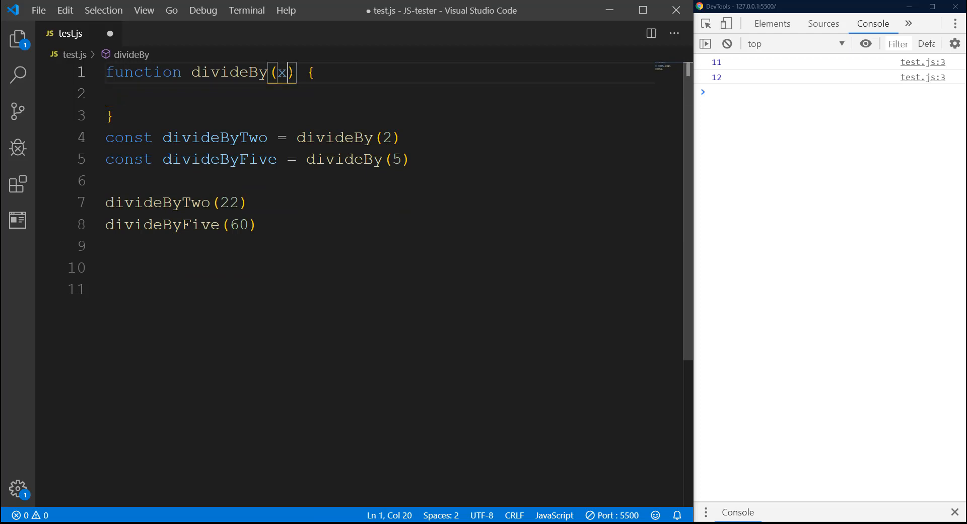
type(",y")
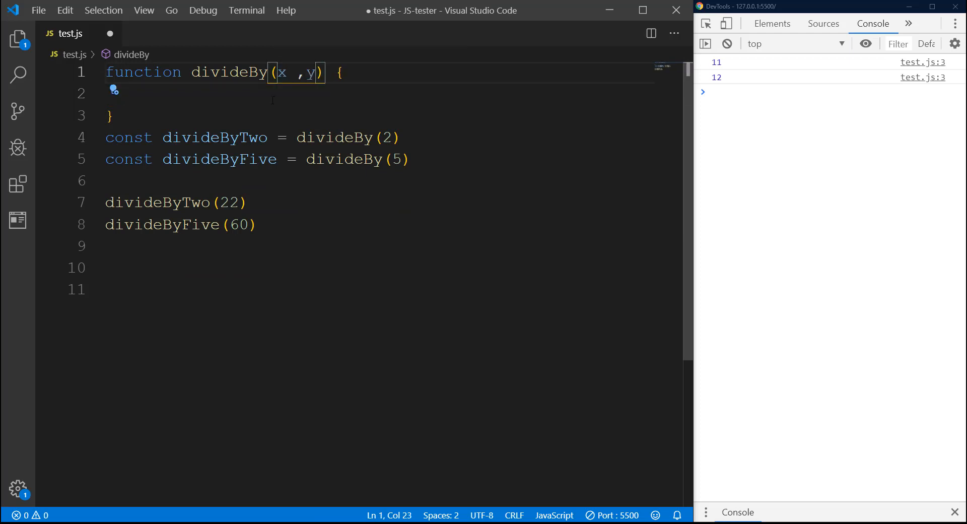
type("console.log(object)")
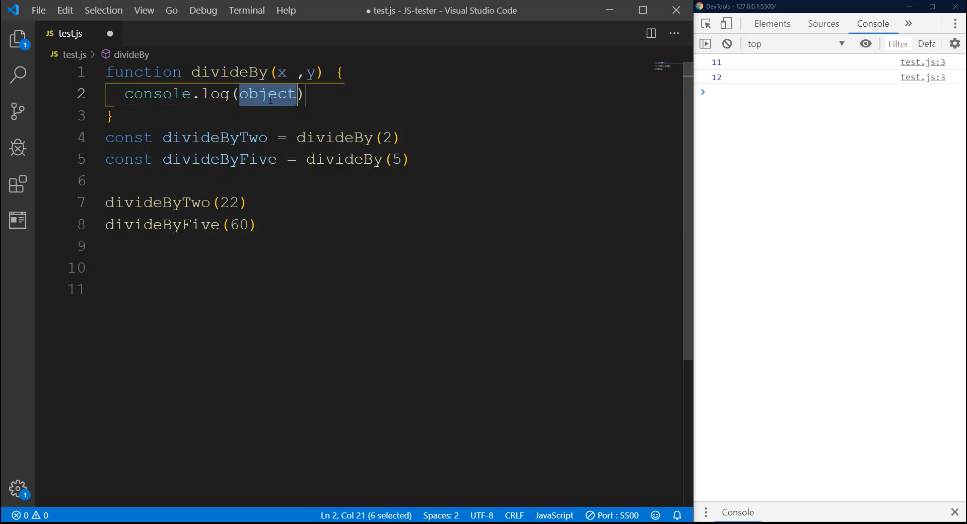
key("Delete")
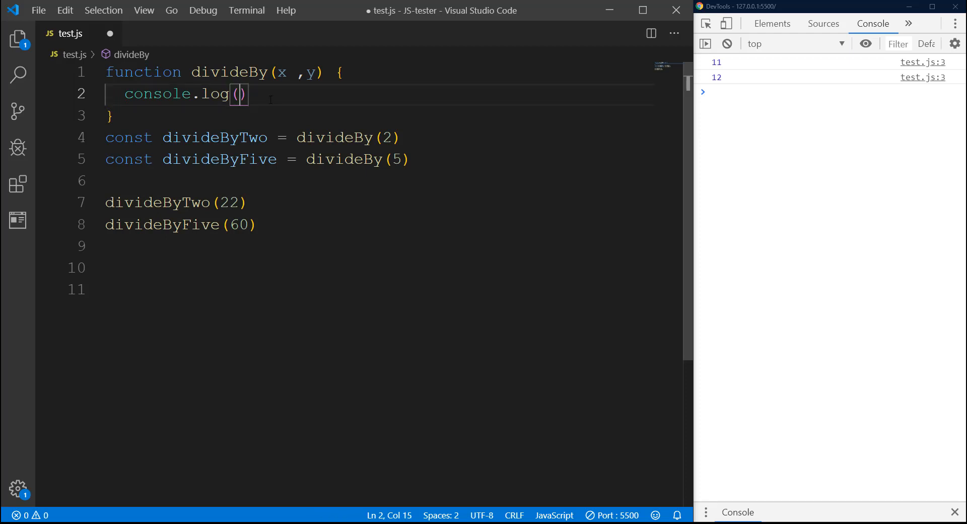
type("y/x")
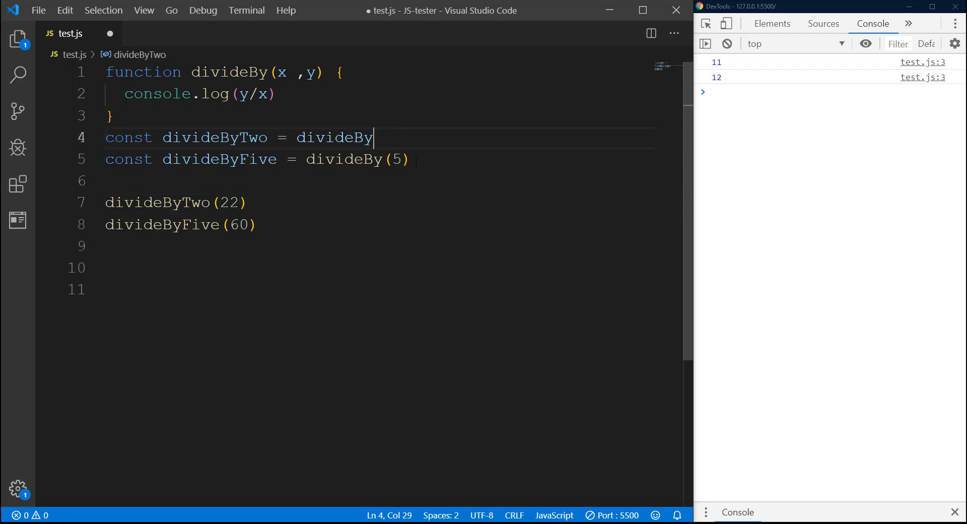
Step: Define divideByTwo as divideBy.bind(this, 2)
type(".bind(")
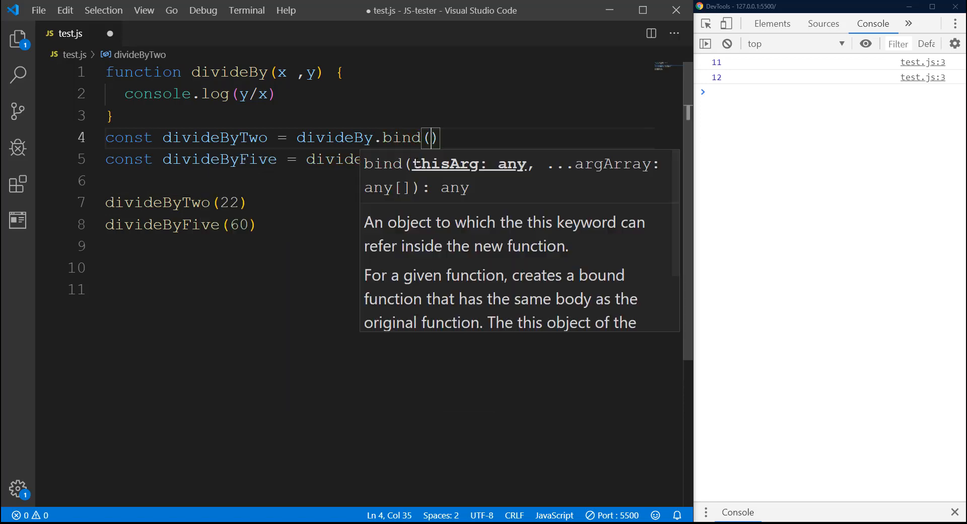
type("this,")
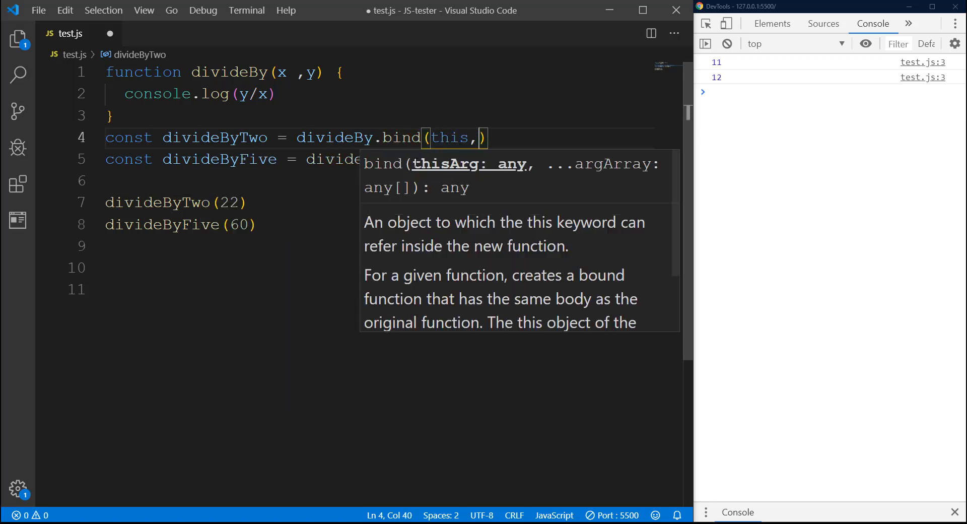
type("\" \"")
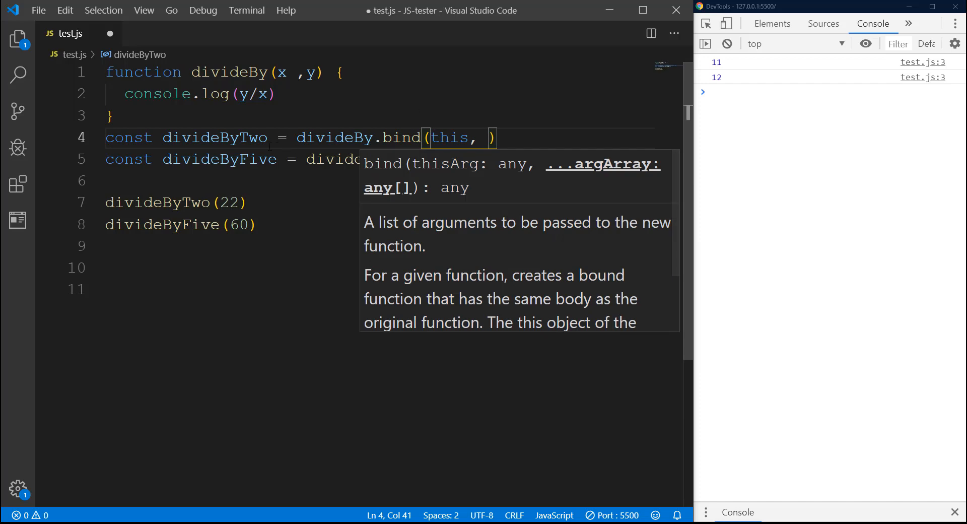
mouse_move(214, 137)
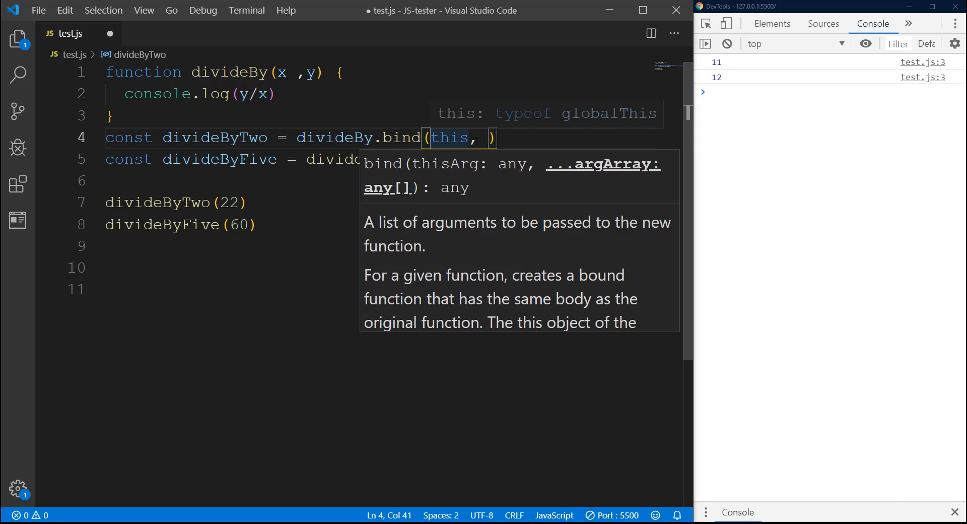
type("2")
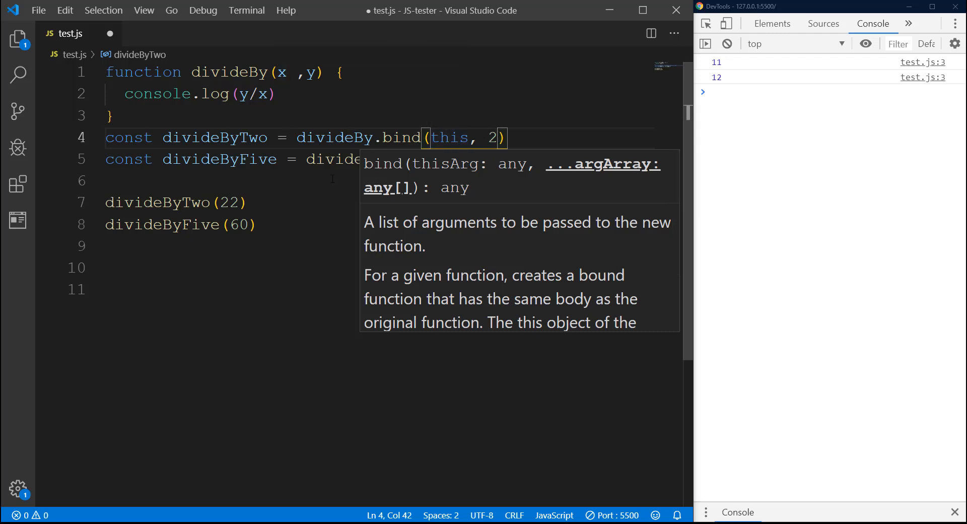
Step: Define divideByFive as divideBy.bind(this, 5)
left_click(401, 159)
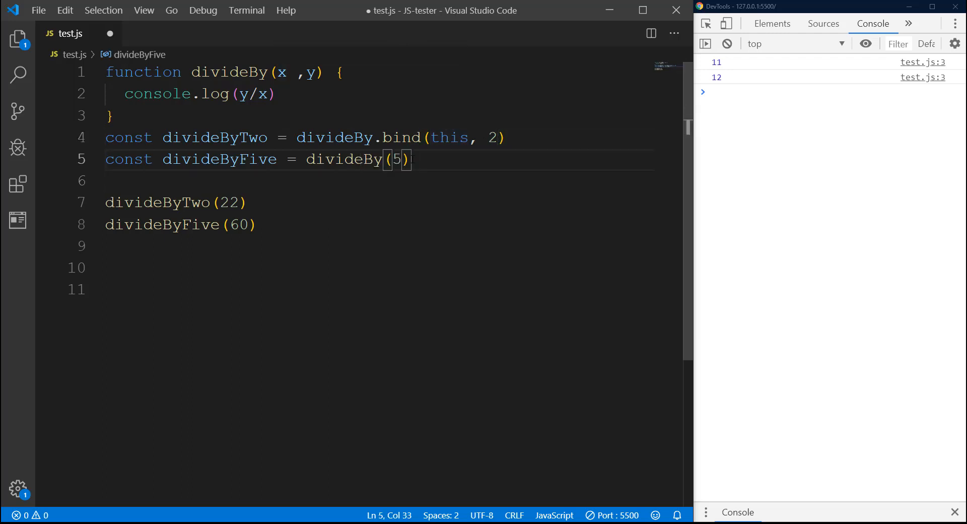
type(".")
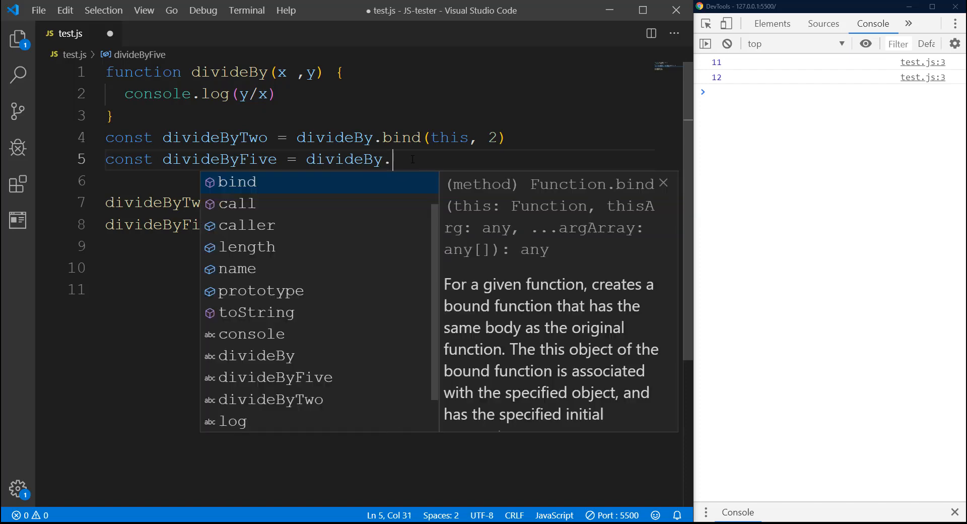
type("bind(")
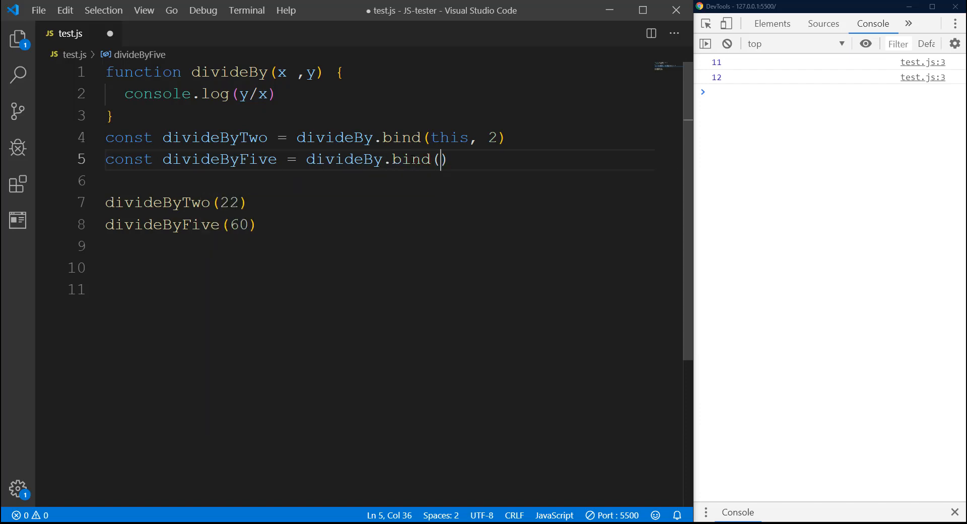
type("this")
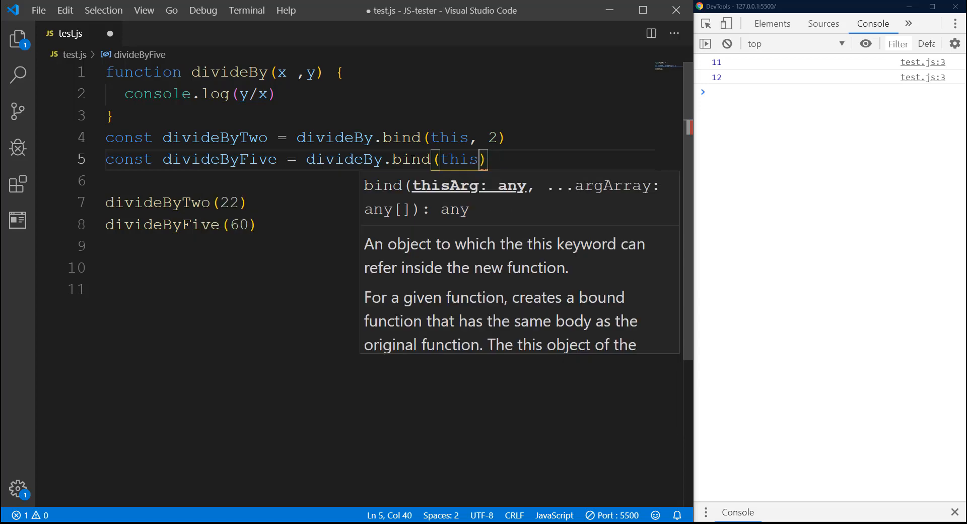
type(",")
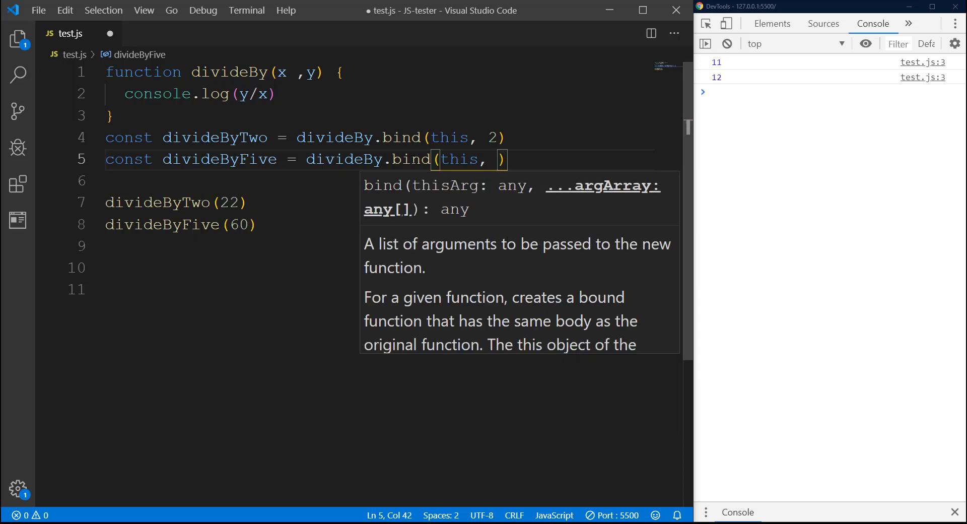
type("5")
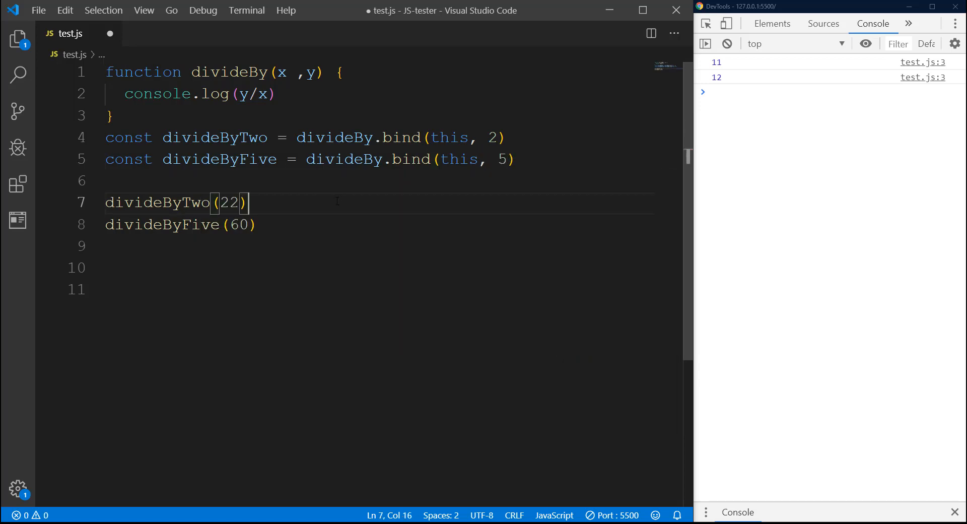
mouse_move(450, 137)
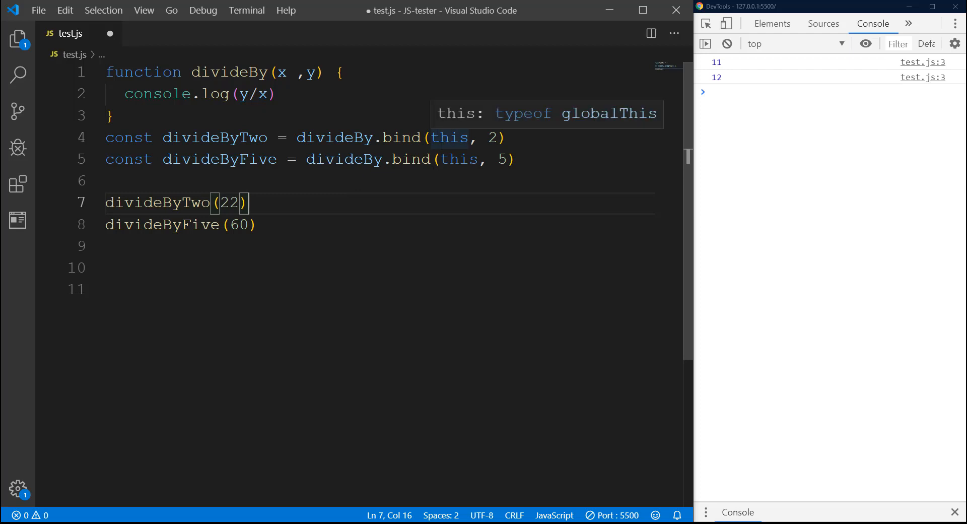
mouse_move(423, 193)
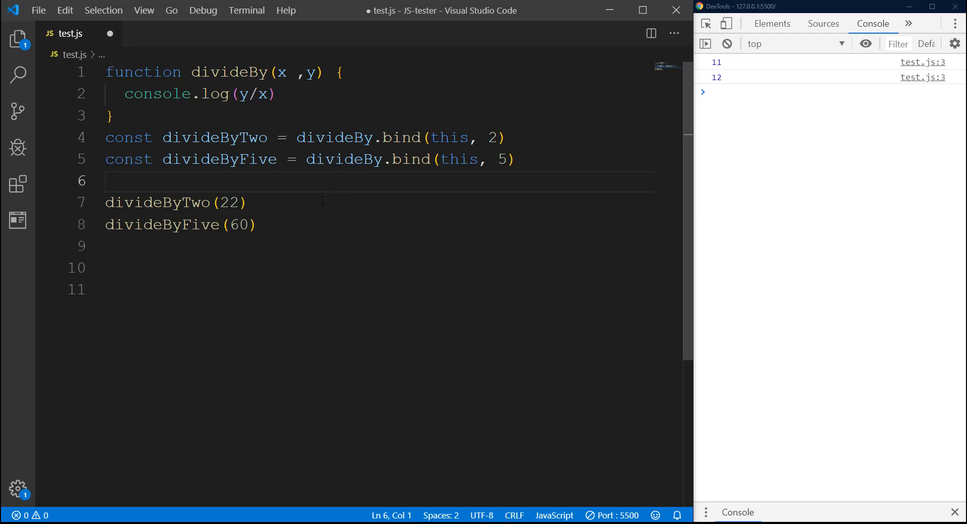
Step: Save test.js and change the calls to divideByTwo(40) and divideByFive(70), printing 20 and 14
key("ctrl+s")
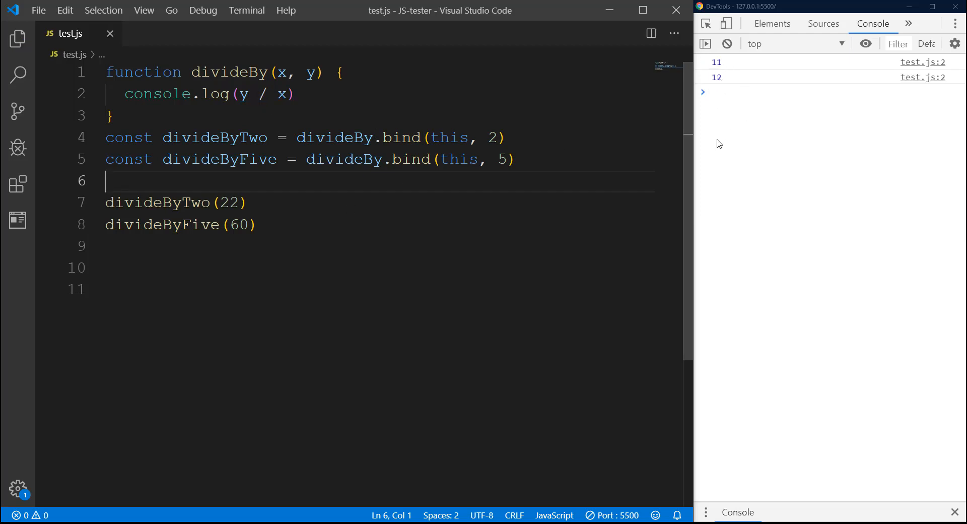
left_click(232, 202)
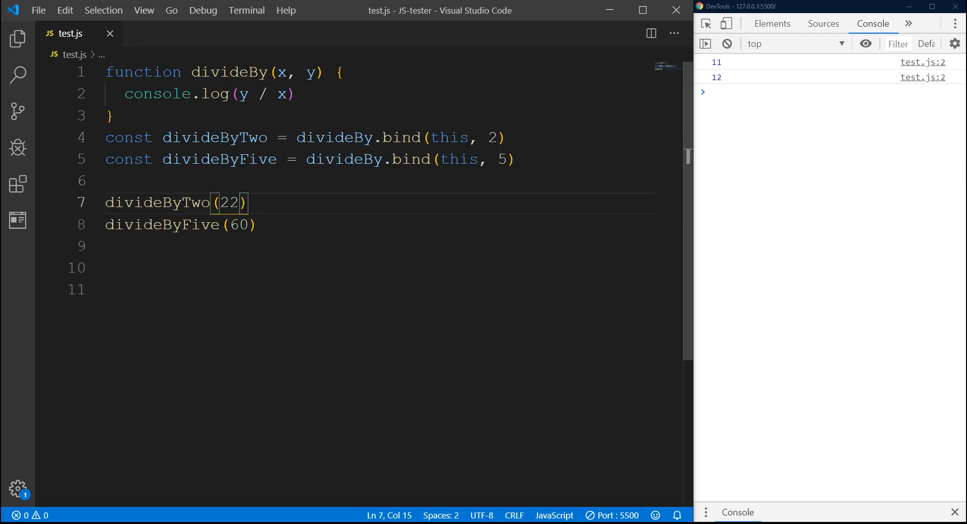
key("Backspace")
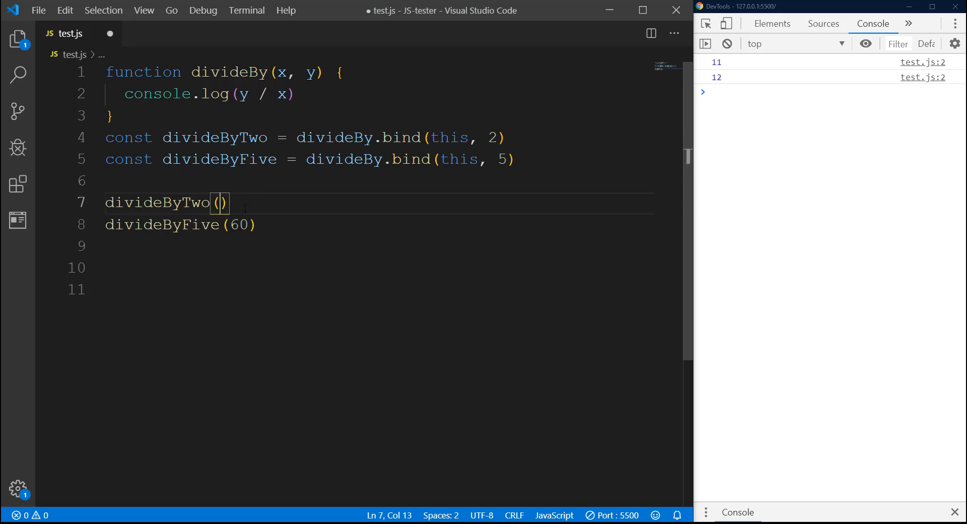
type("40")
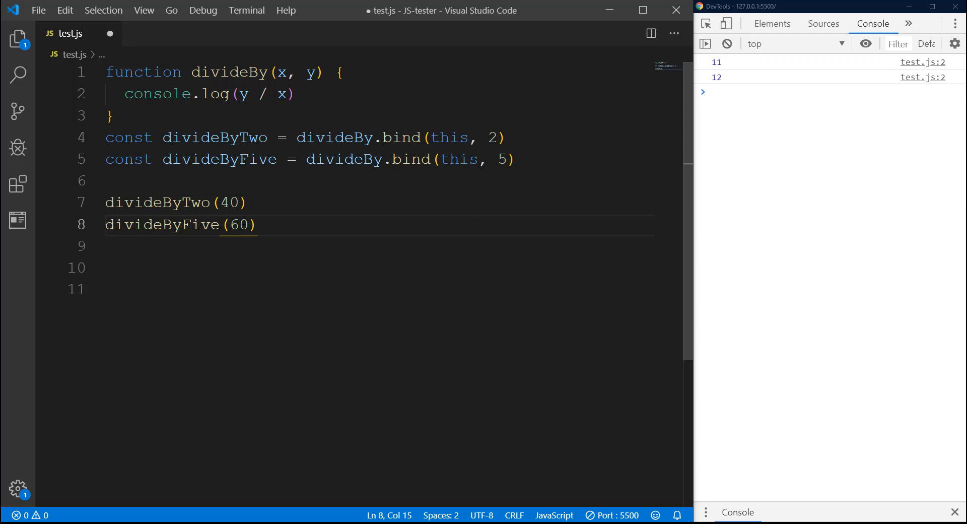
type("70")
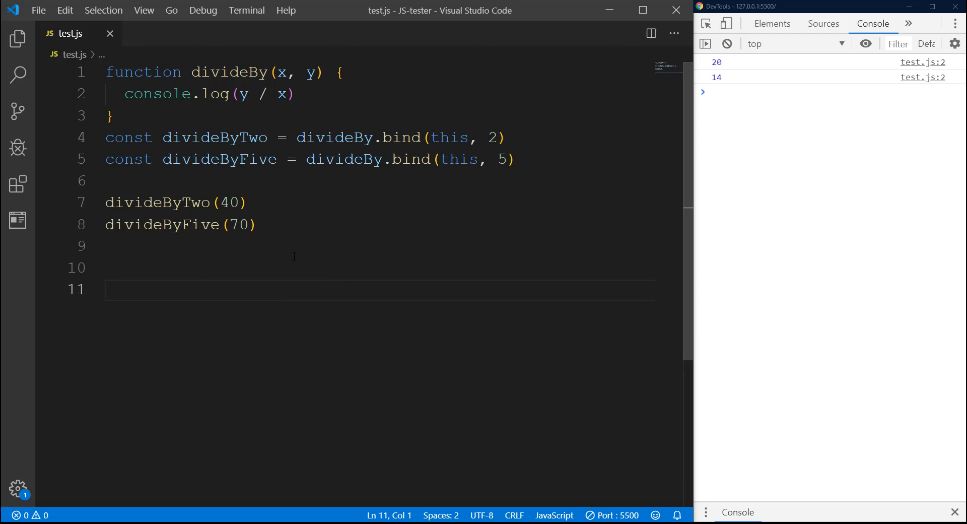
left_click(246, 202)
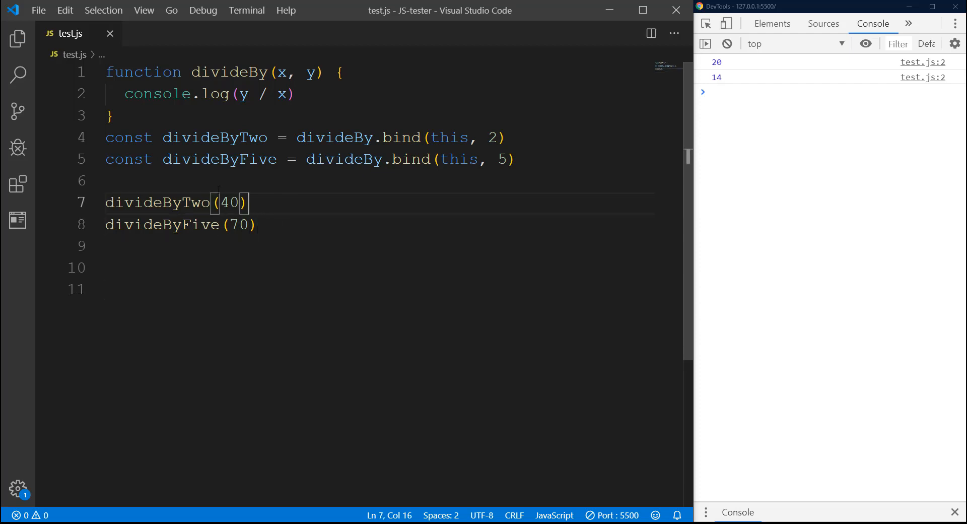
left_click(210, 181)
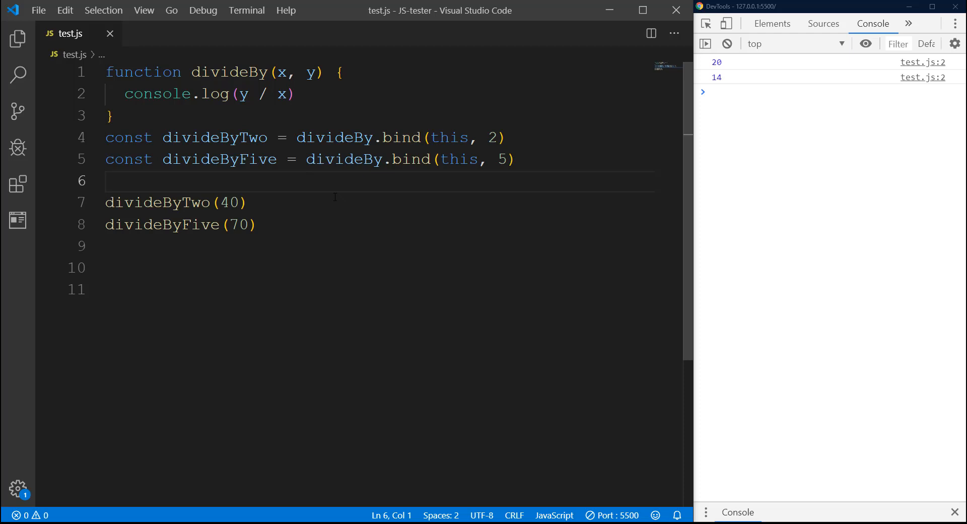
mouse_move(284, 306)
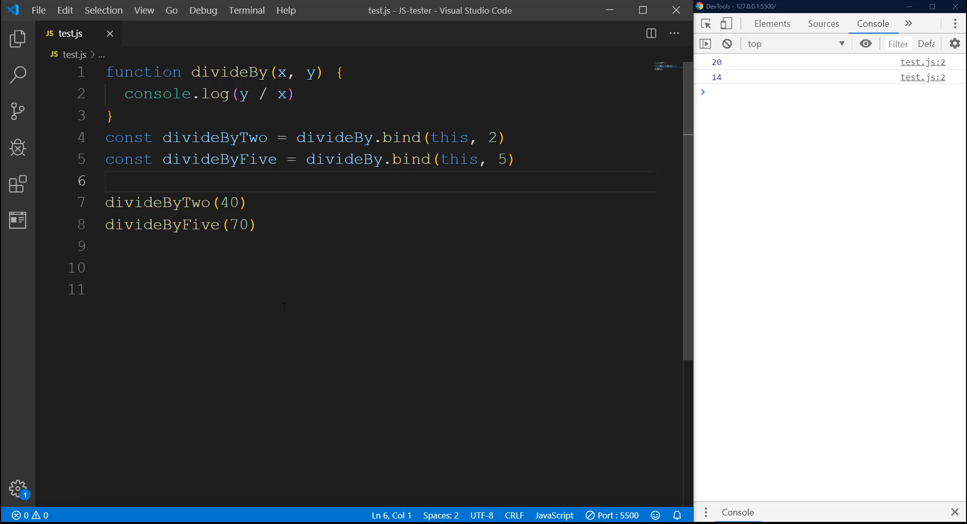
mouse_move(335, 229)
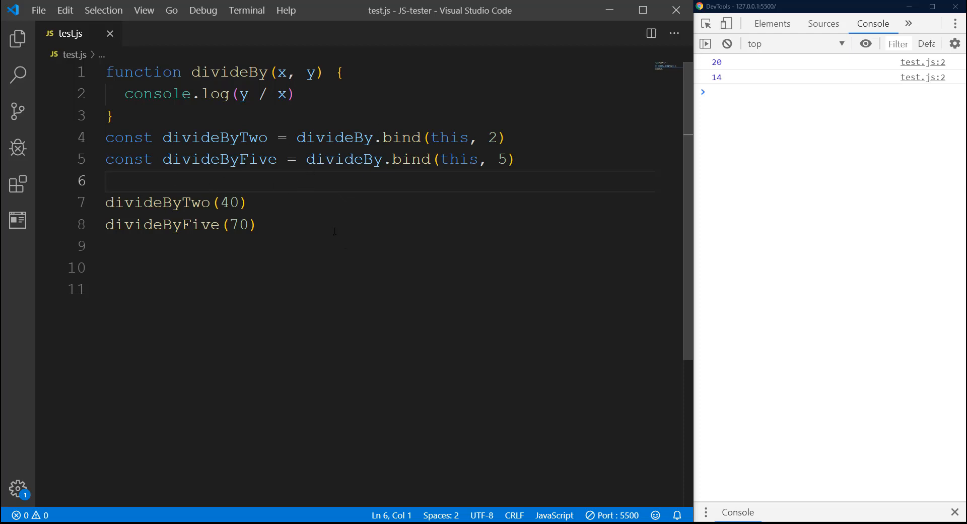
mouse_move(467, 208)
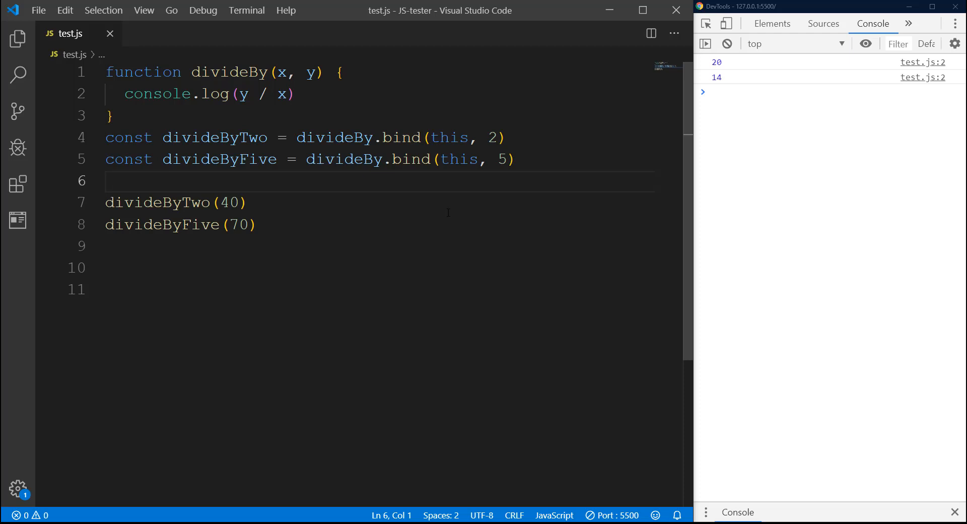
mouse_move(408, 239)
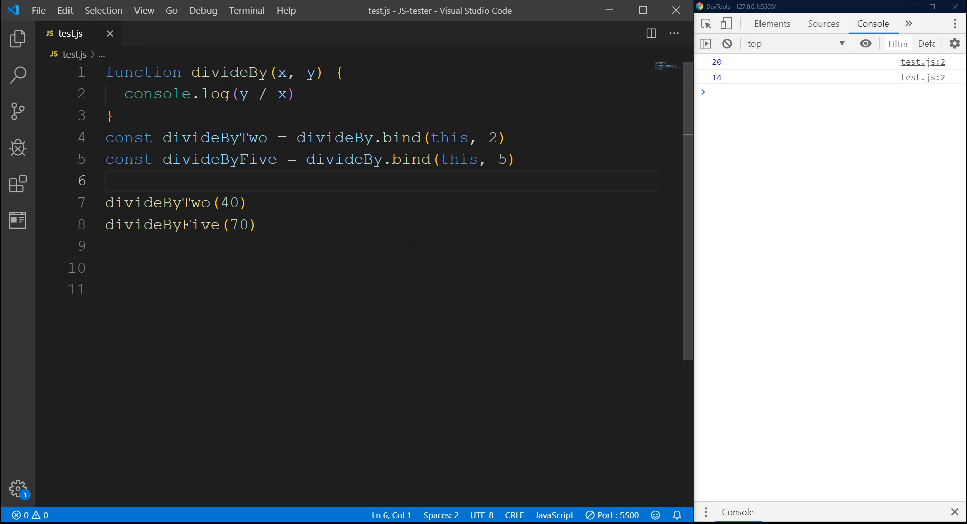